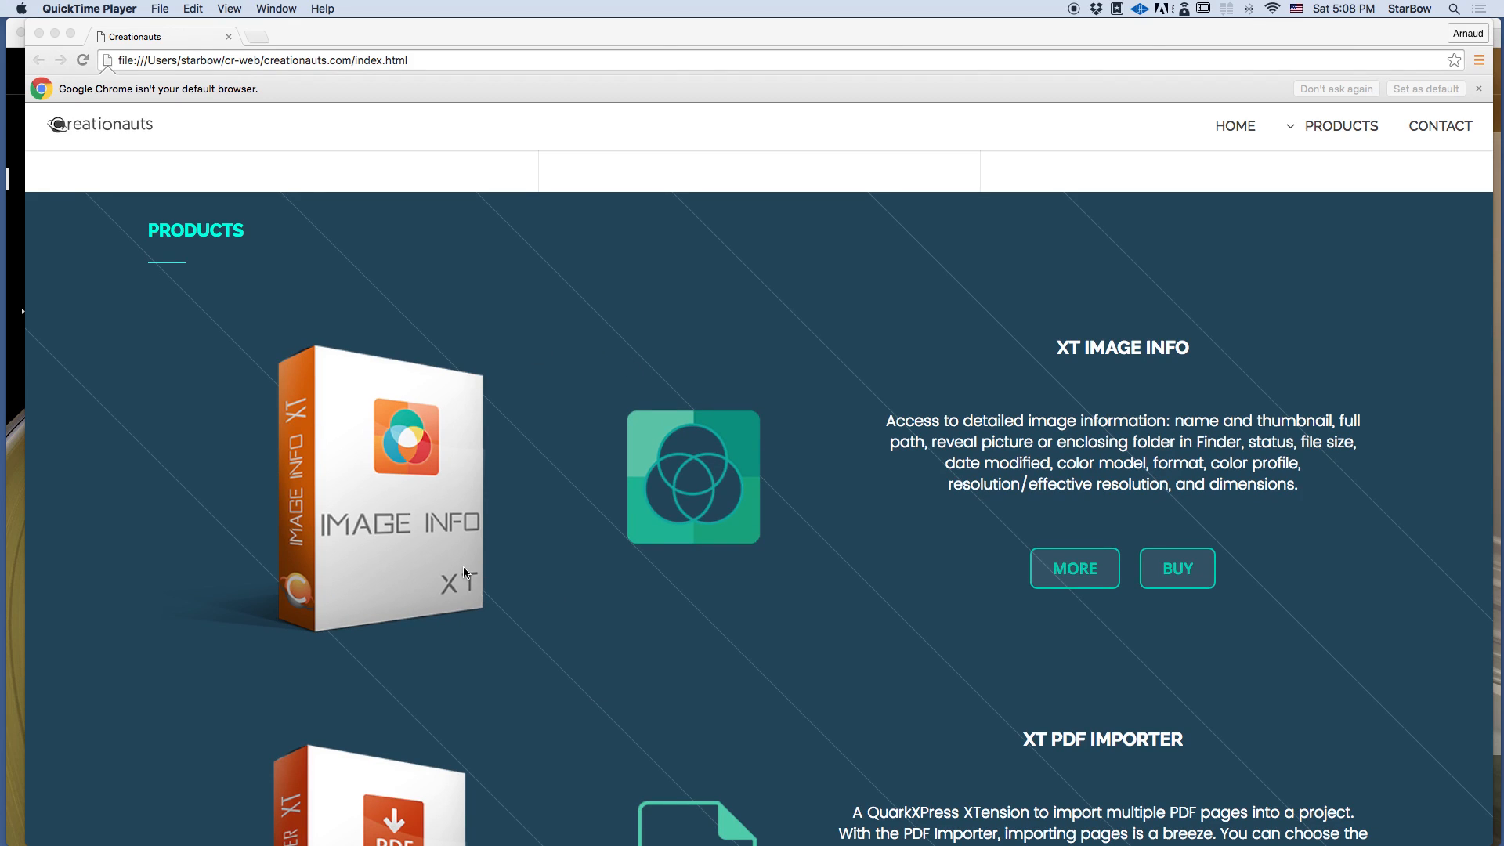
mouse_move(470, 567)
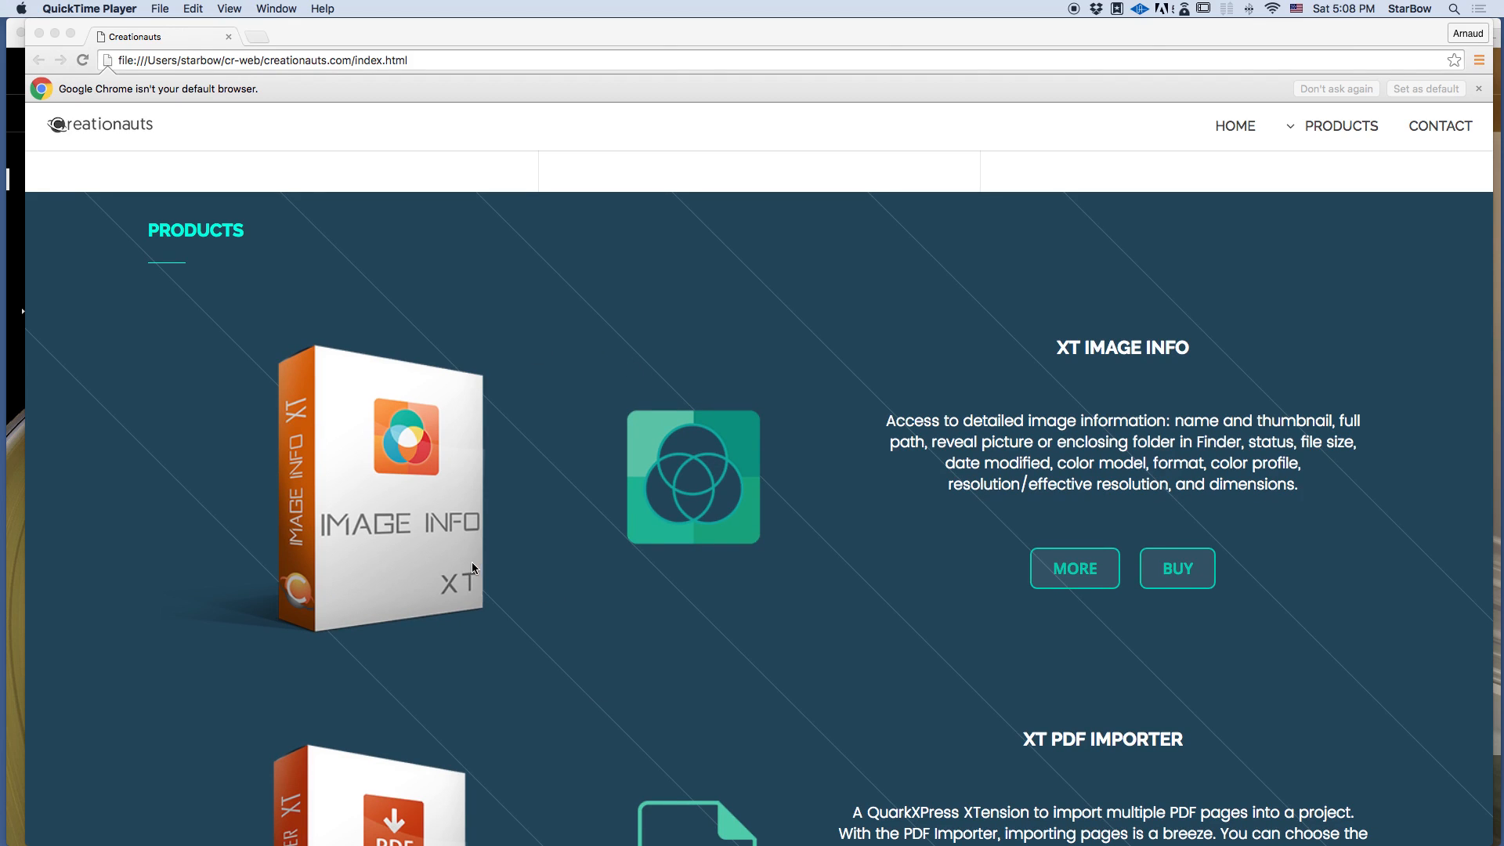
mouse_move(475, 433)
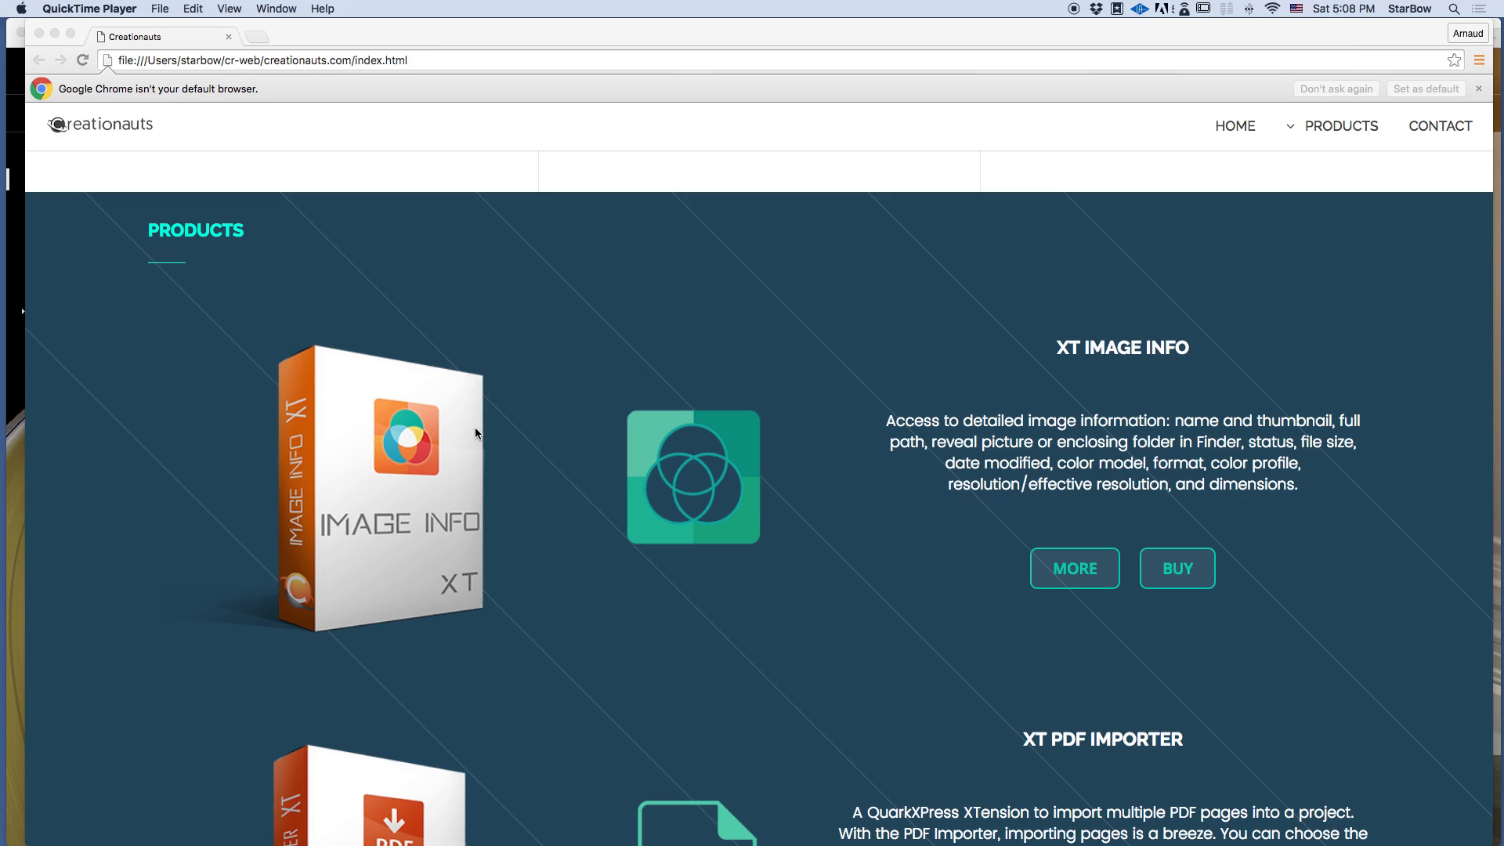
mouse_move(510, 357)
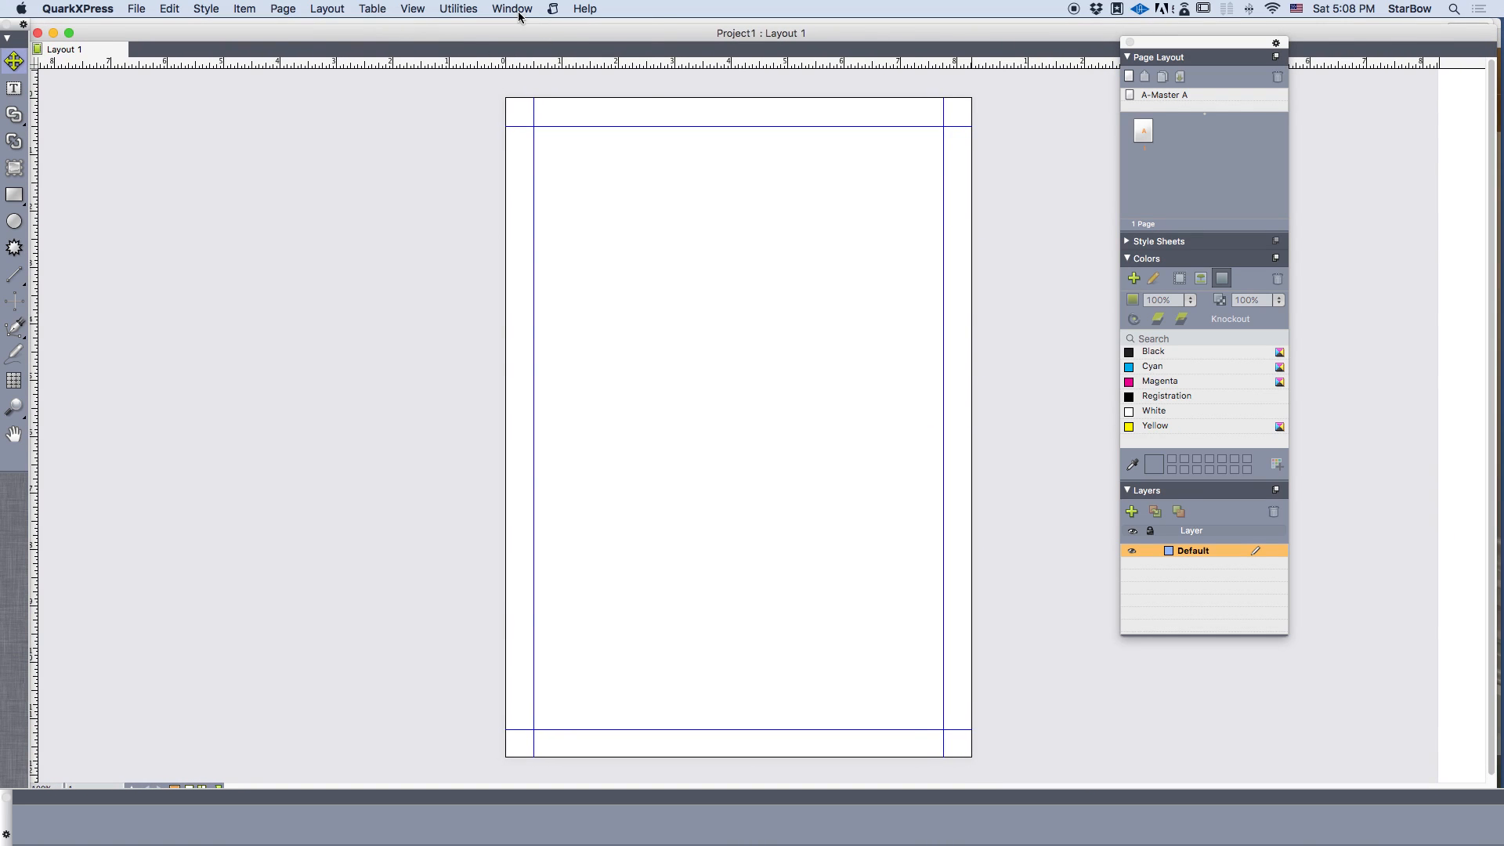
Show the Image Info palette and add it to the Page Layout, Colors and Layers palette group
left_click(512, 9)
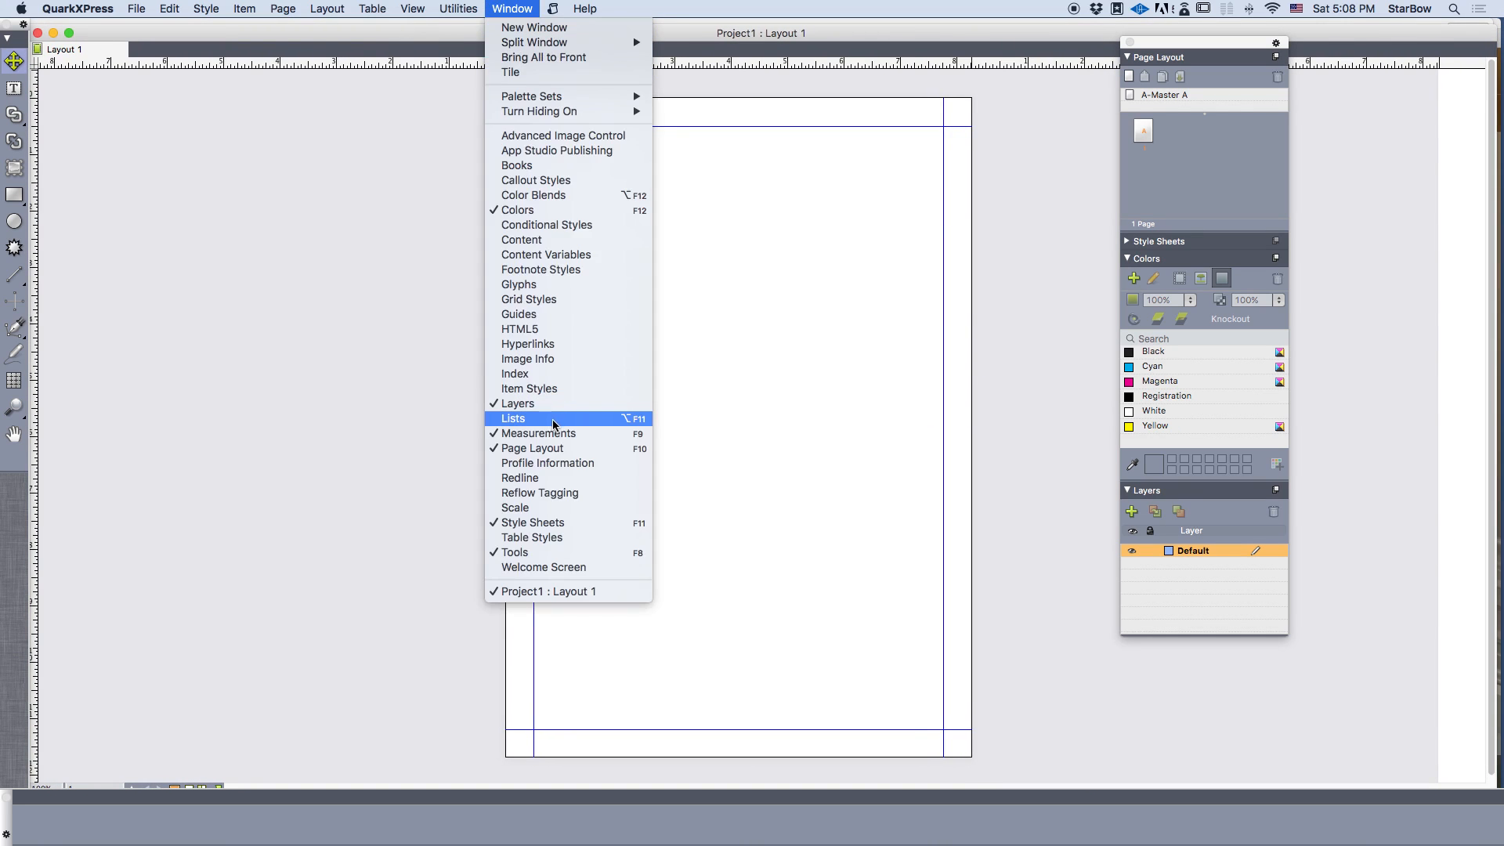
mouse_move(518, 402)
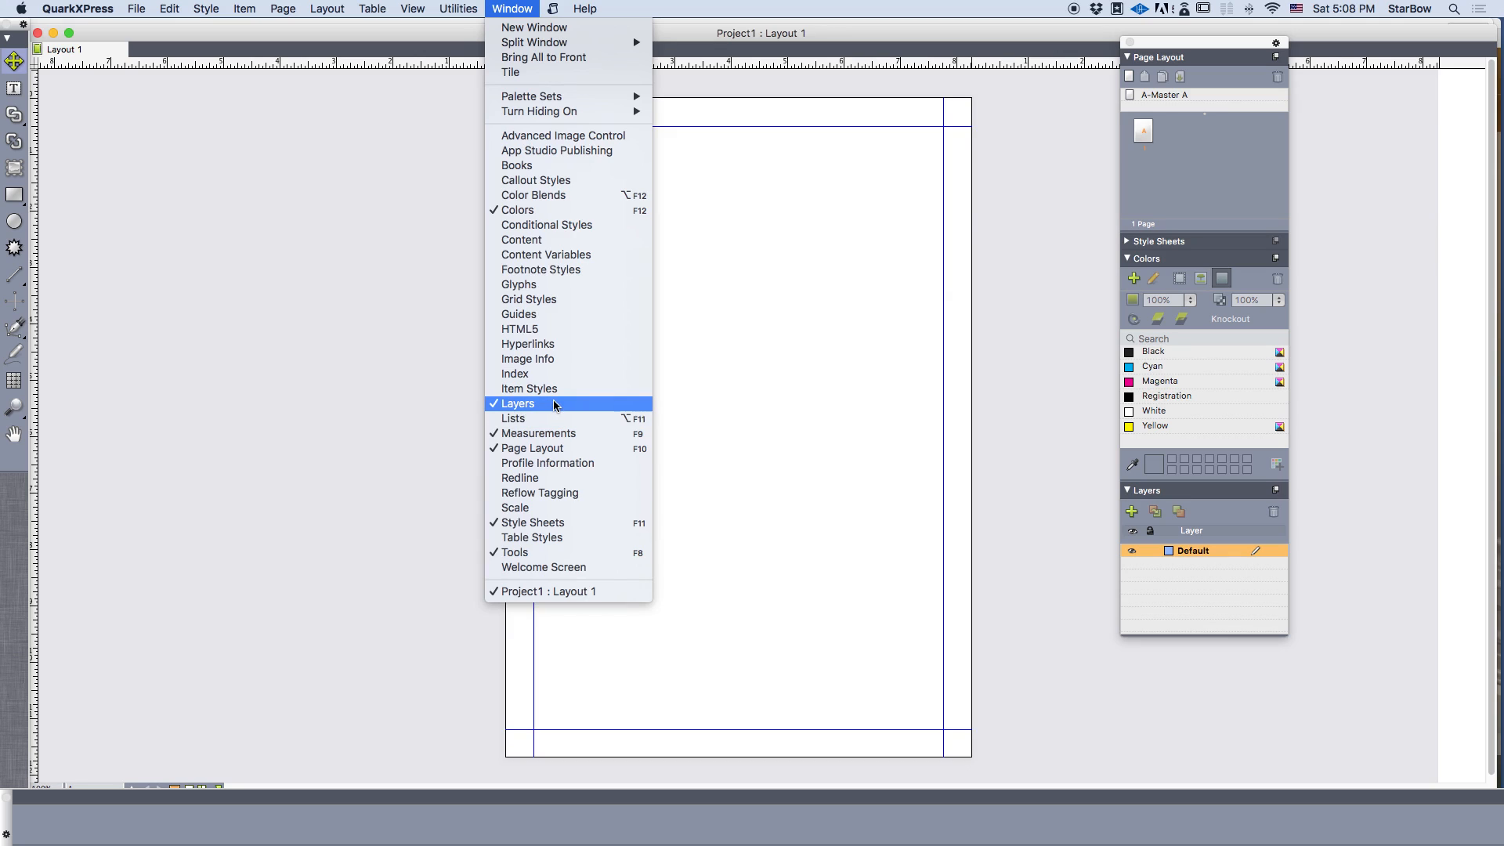
mouse_move(528, 359)
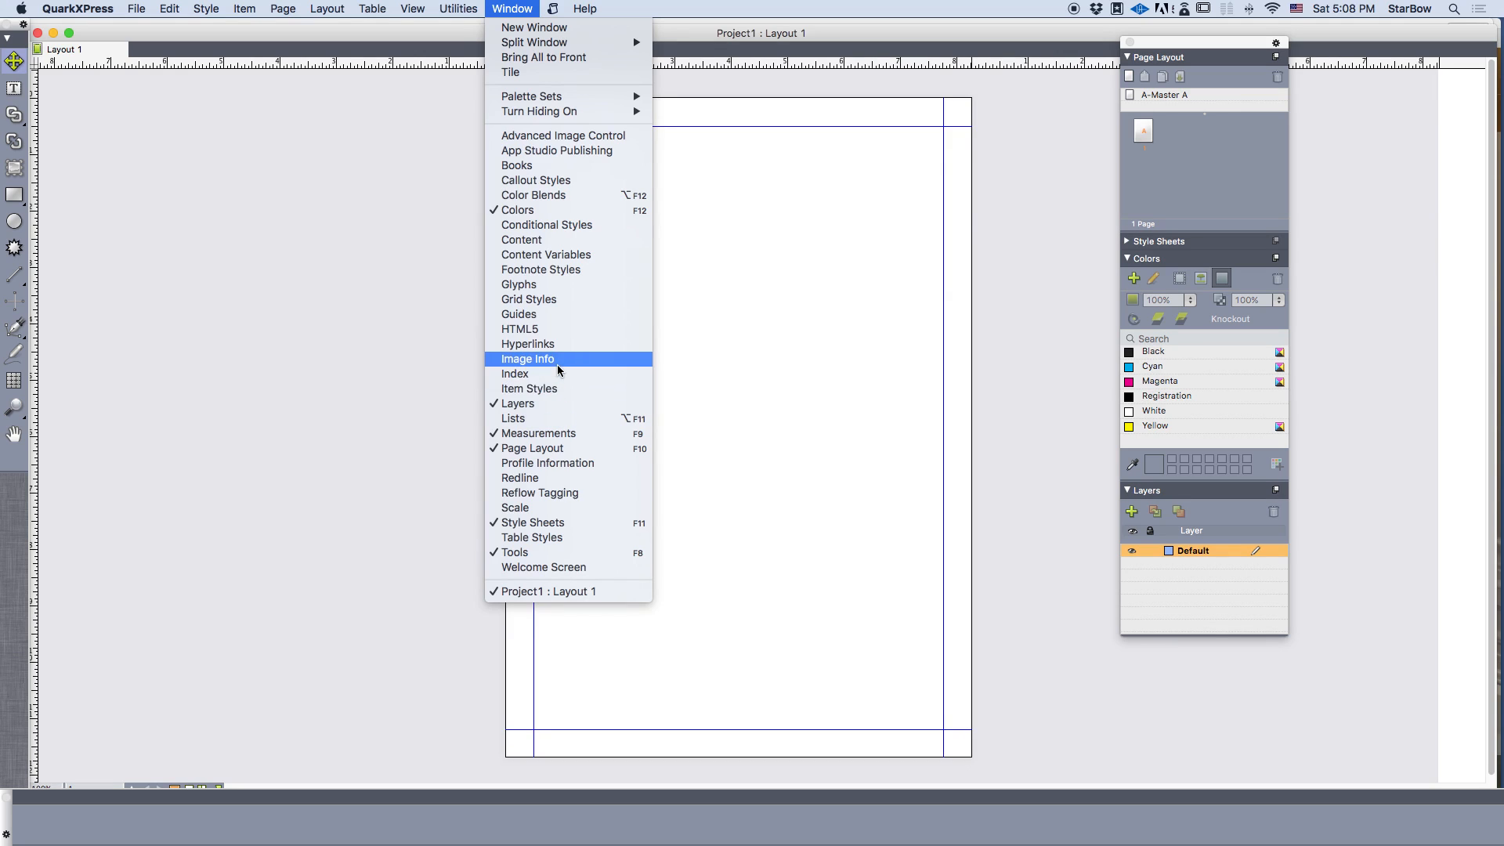
left_click(527, 358)
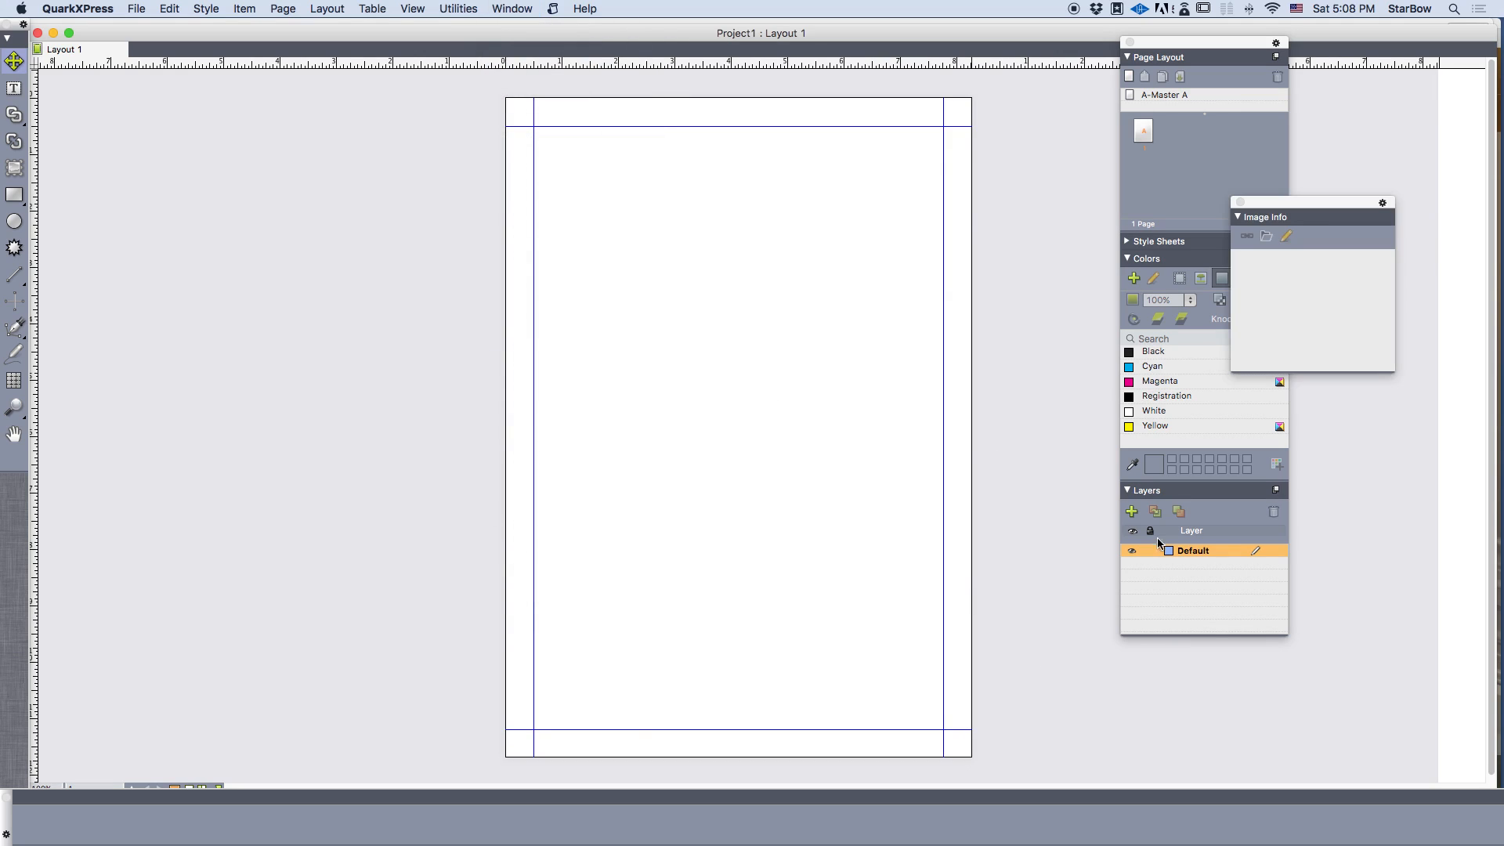
left_click_drag(1311, 217, 926, 245)
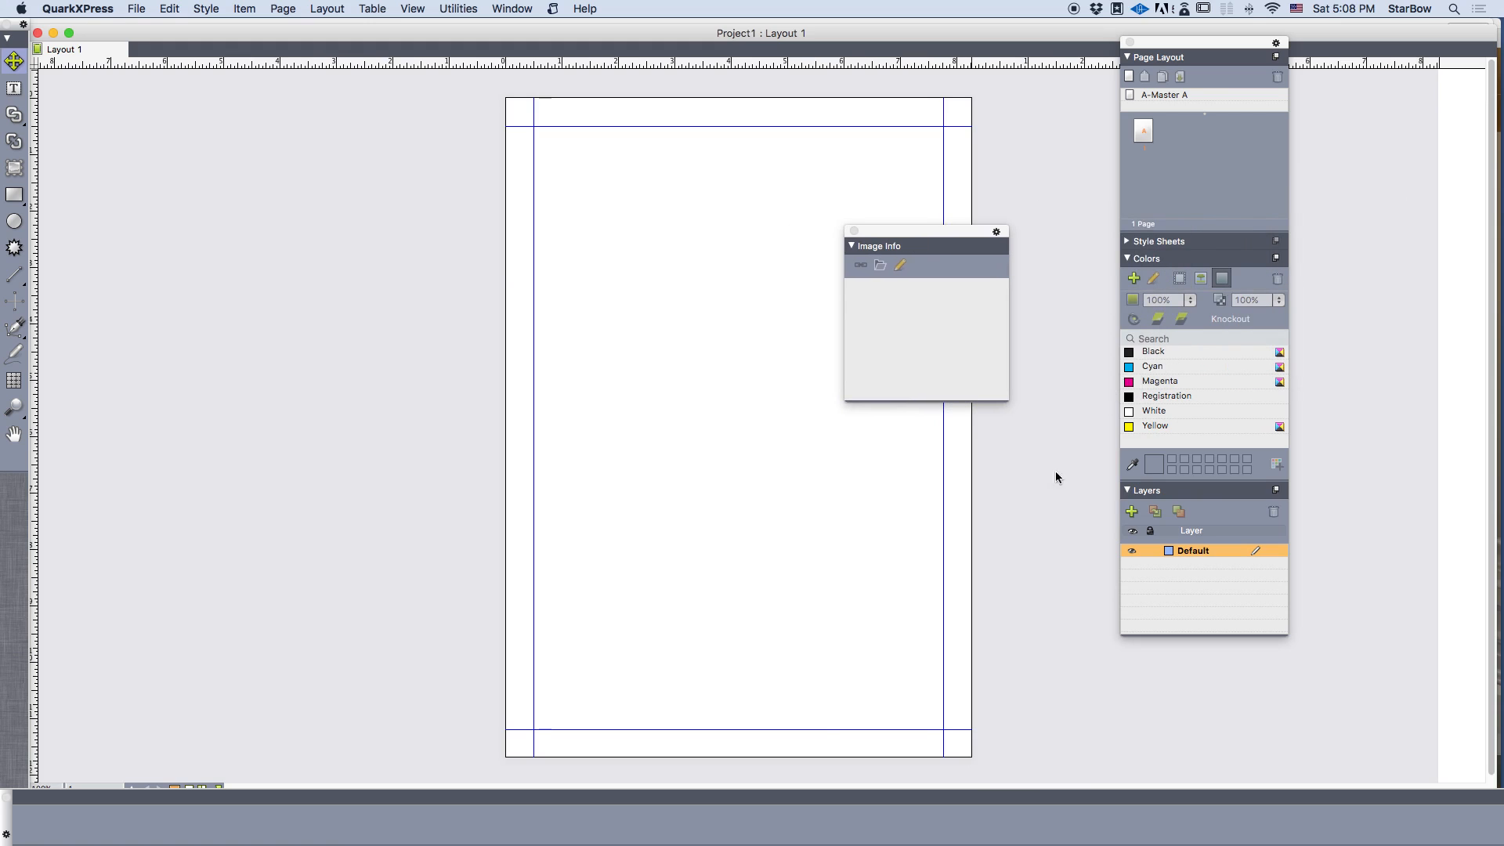
left_click(1276, 43)
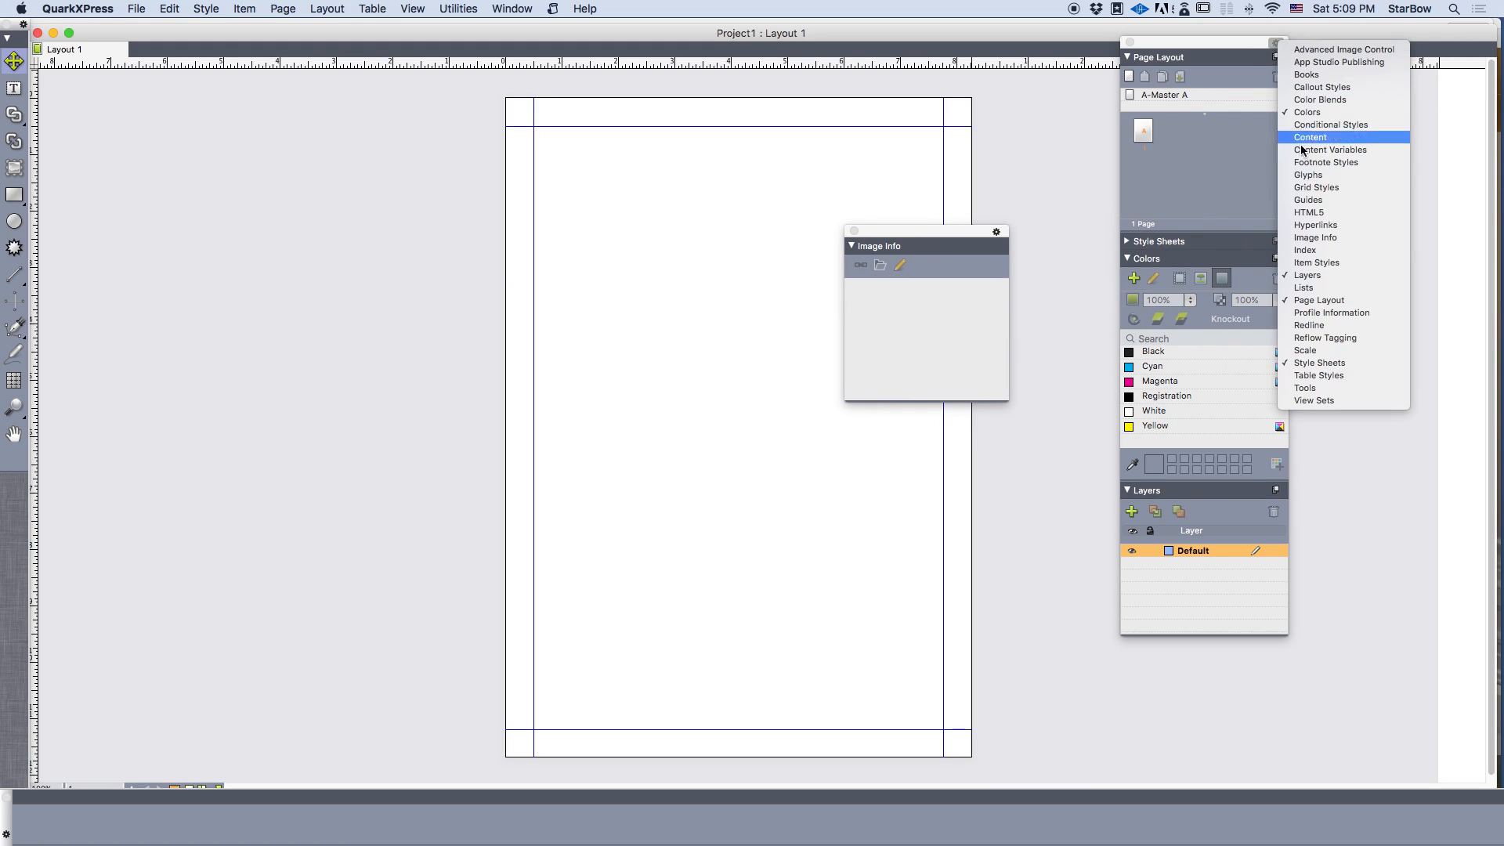
mouse_move(1316, 238)
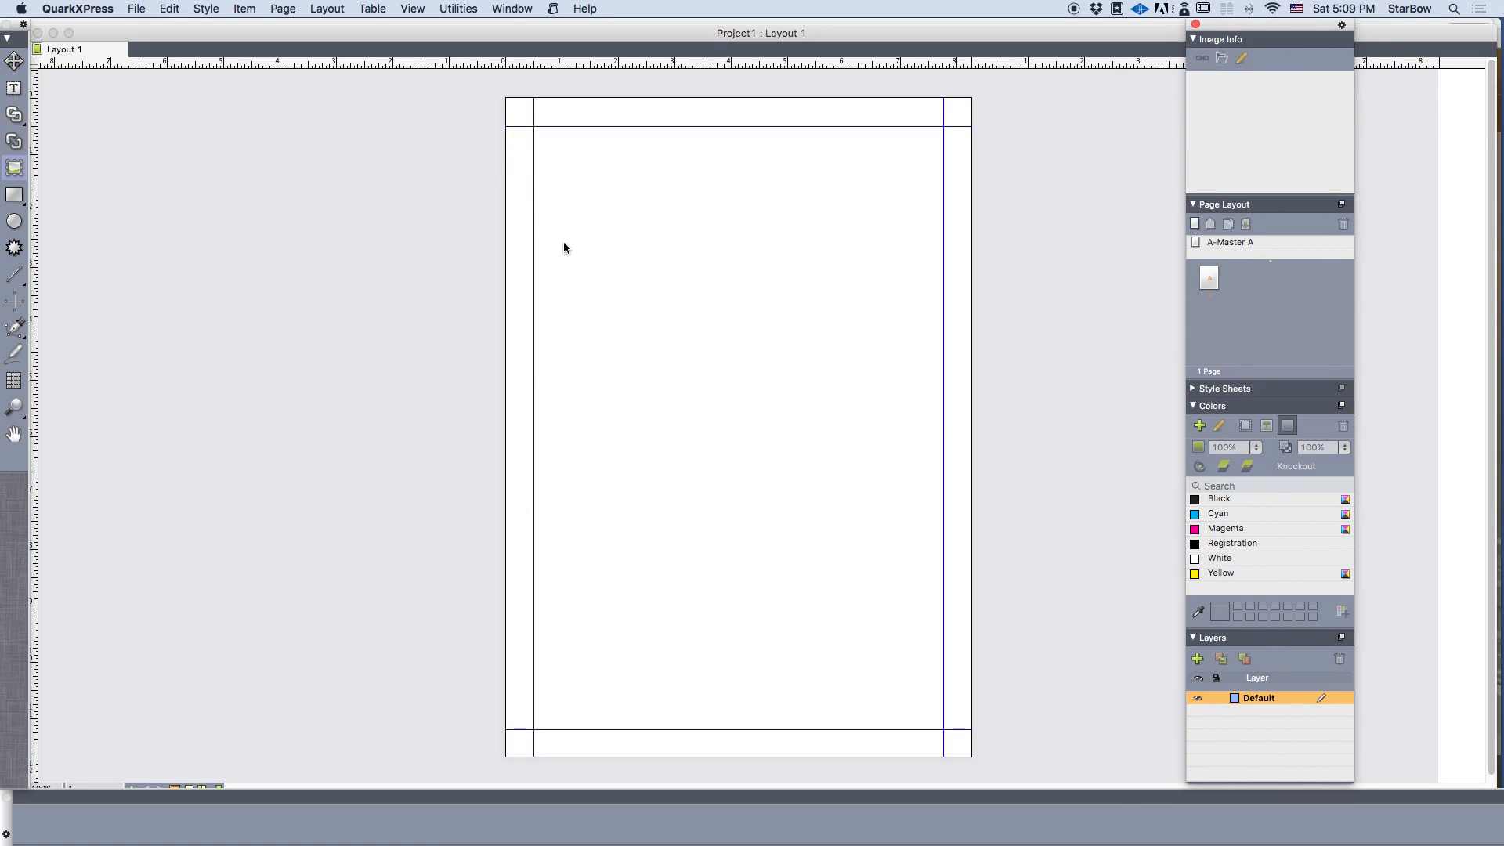
Draw a picture box covering most of the page and import Creationauts_astro.png into it
left_click_drag(559, 231, 679, 367)
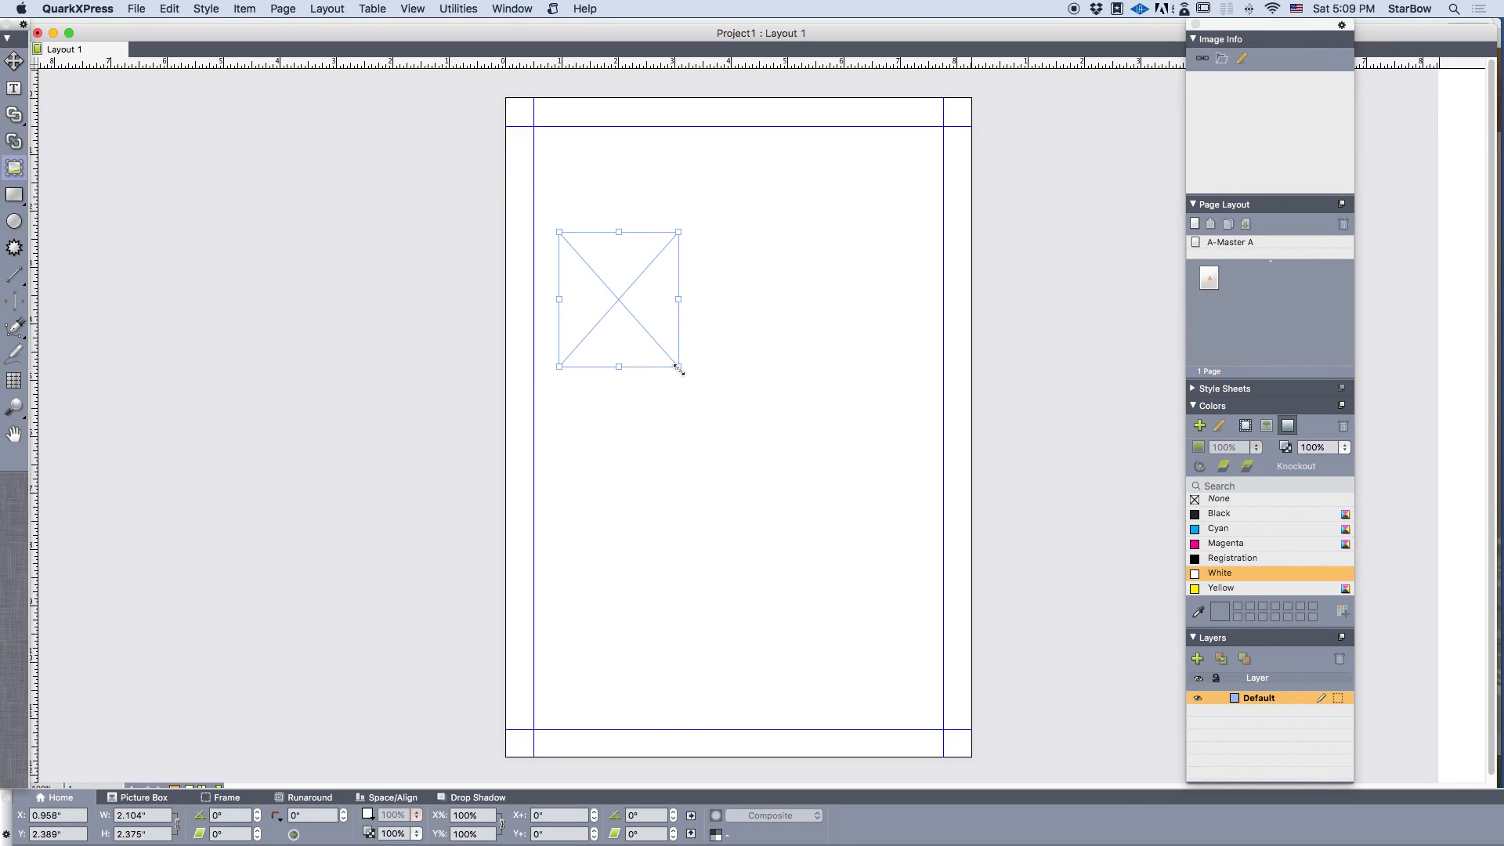
left_click_drag(678, 367, 928, 570)
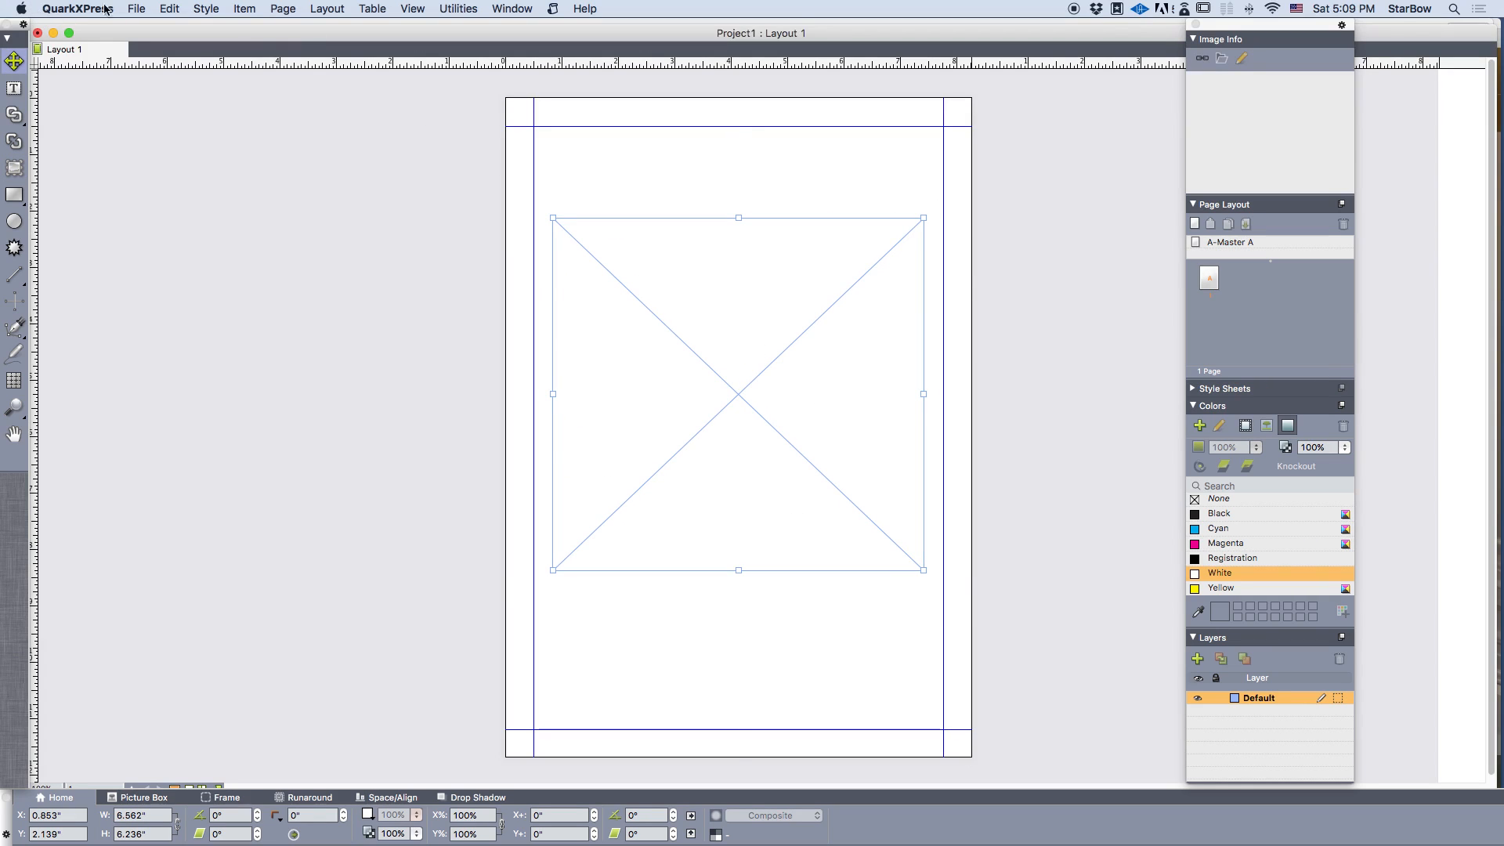
left_click(136, 8)
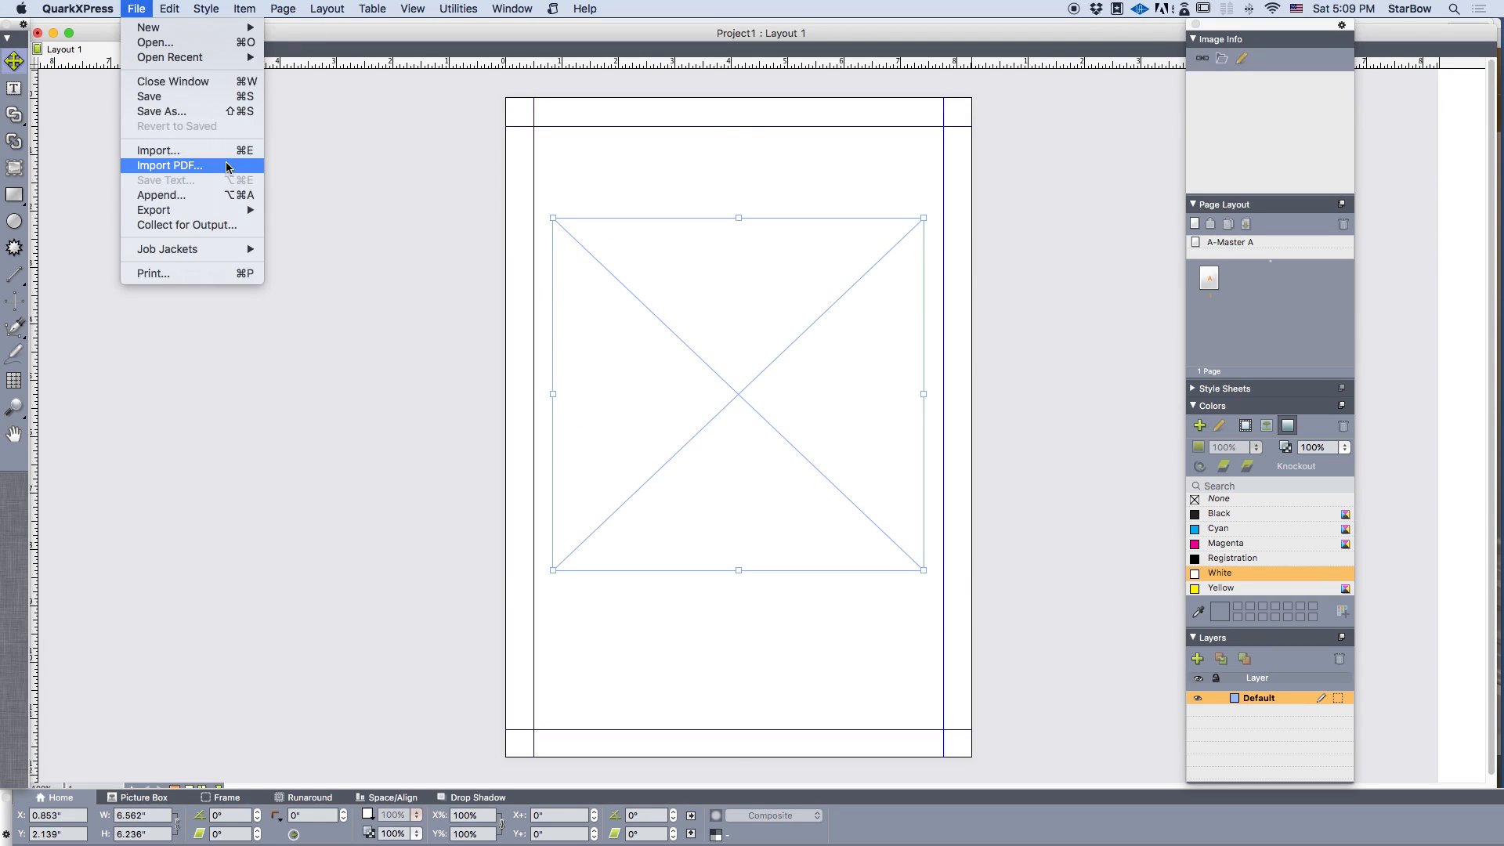
left_click(158, 150)
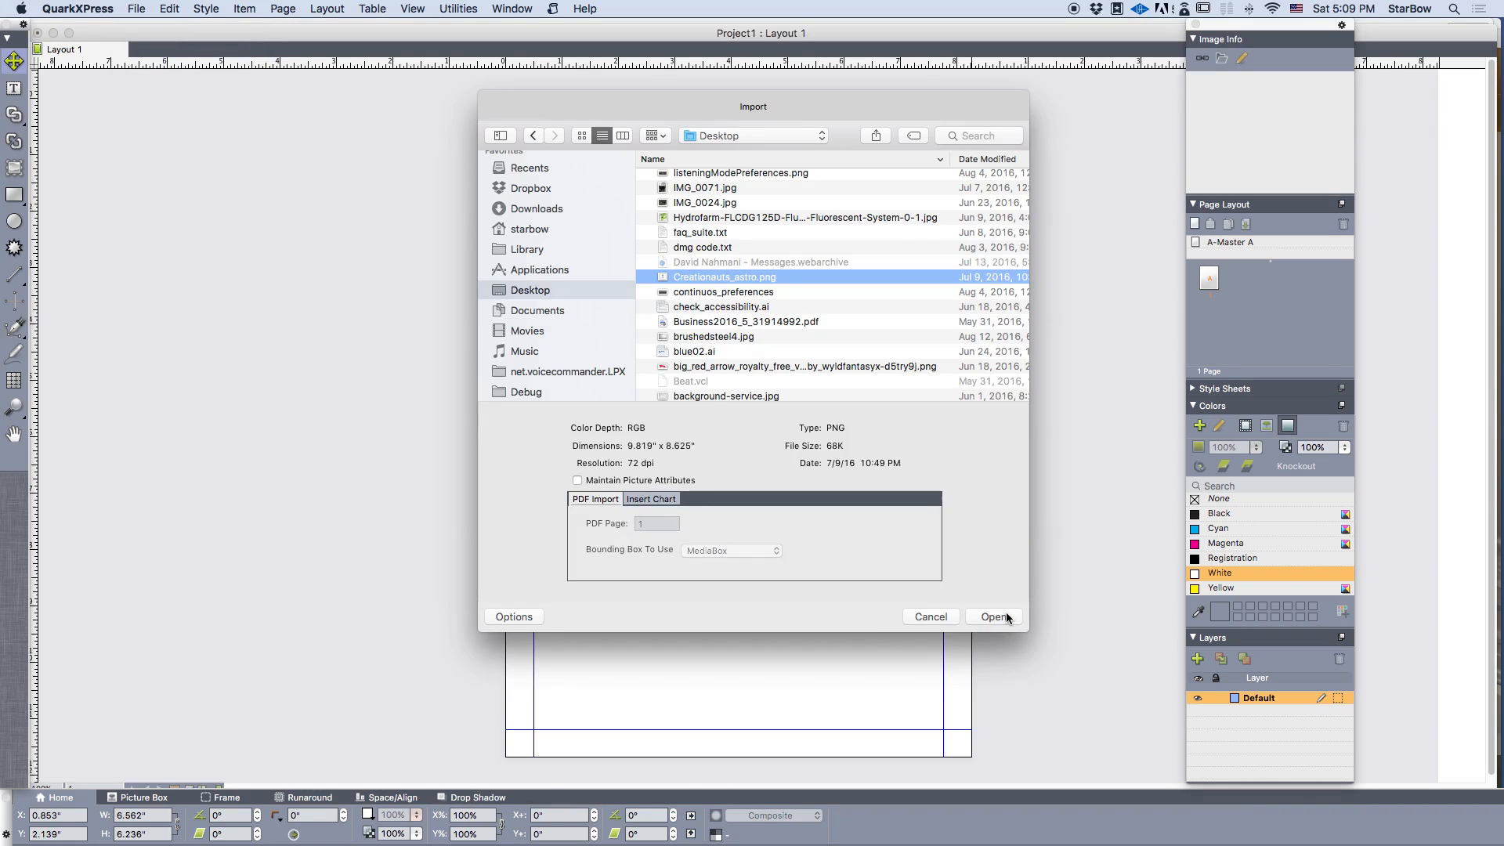
left_click(992, 616)
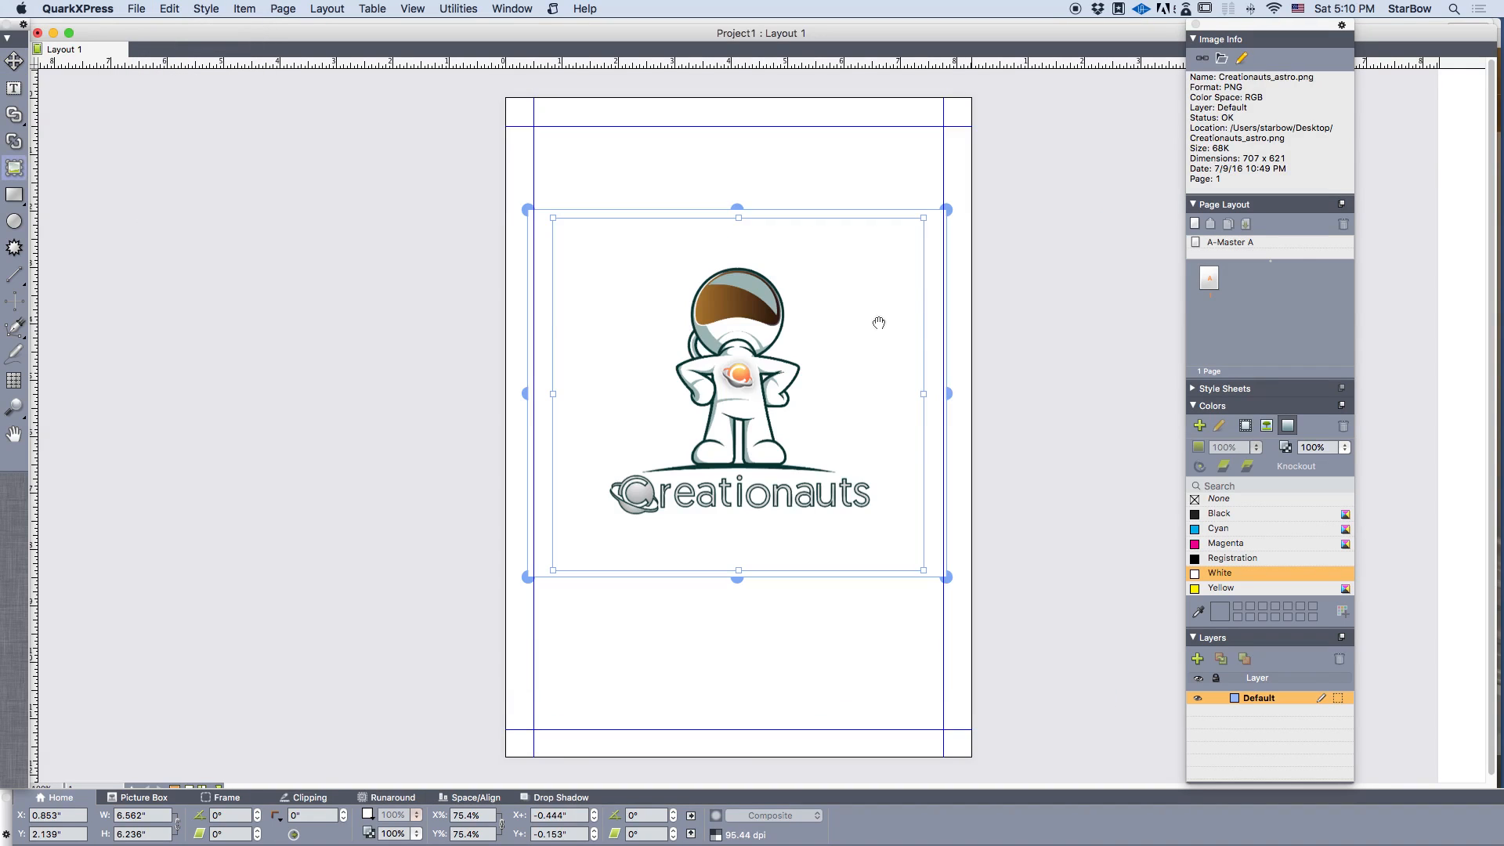
mouse_move(716, 226)
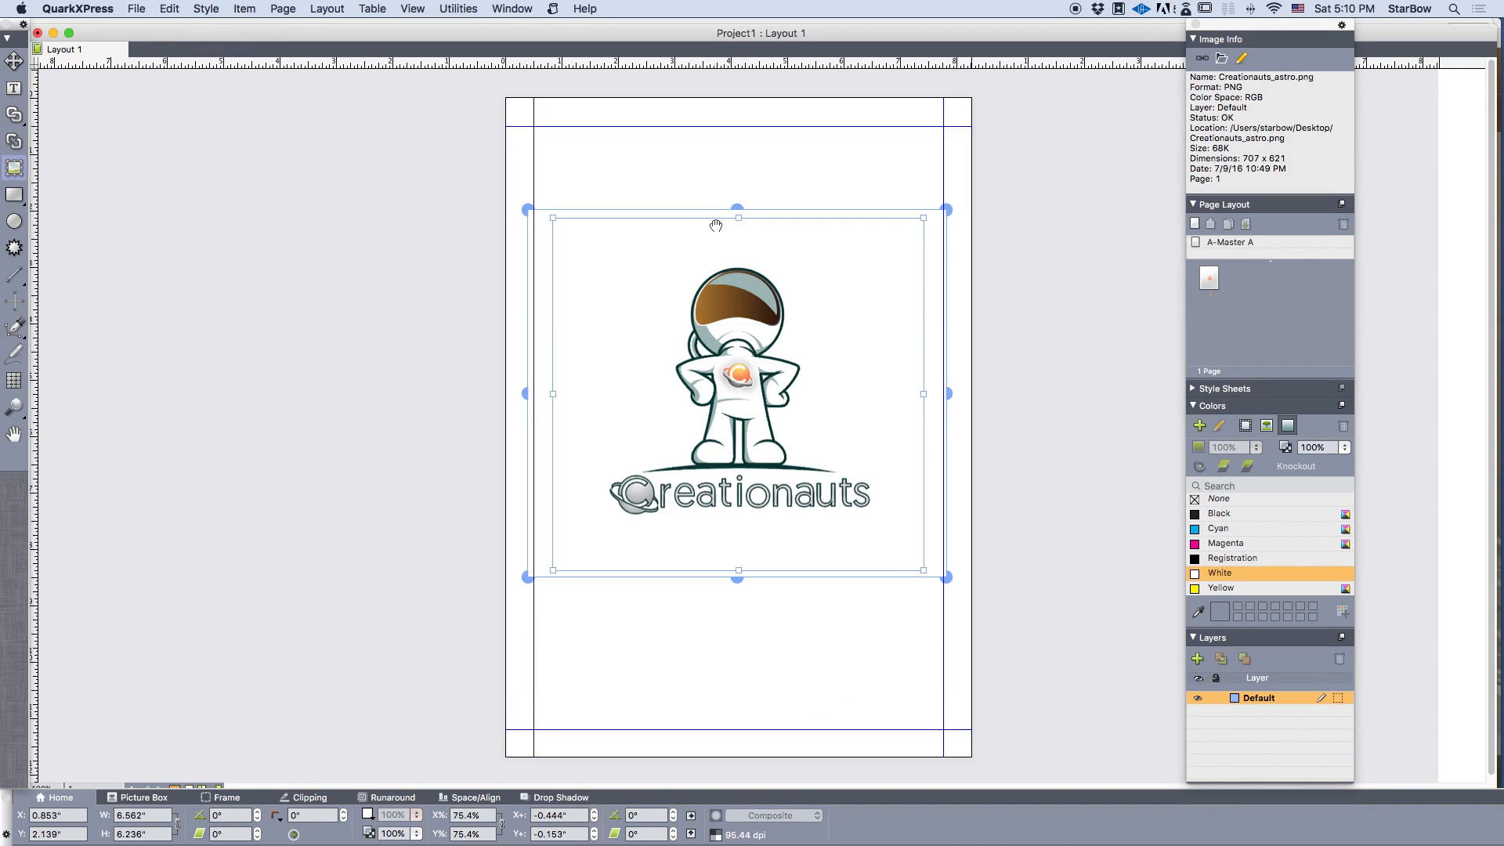
mouse_move(1323, 78)
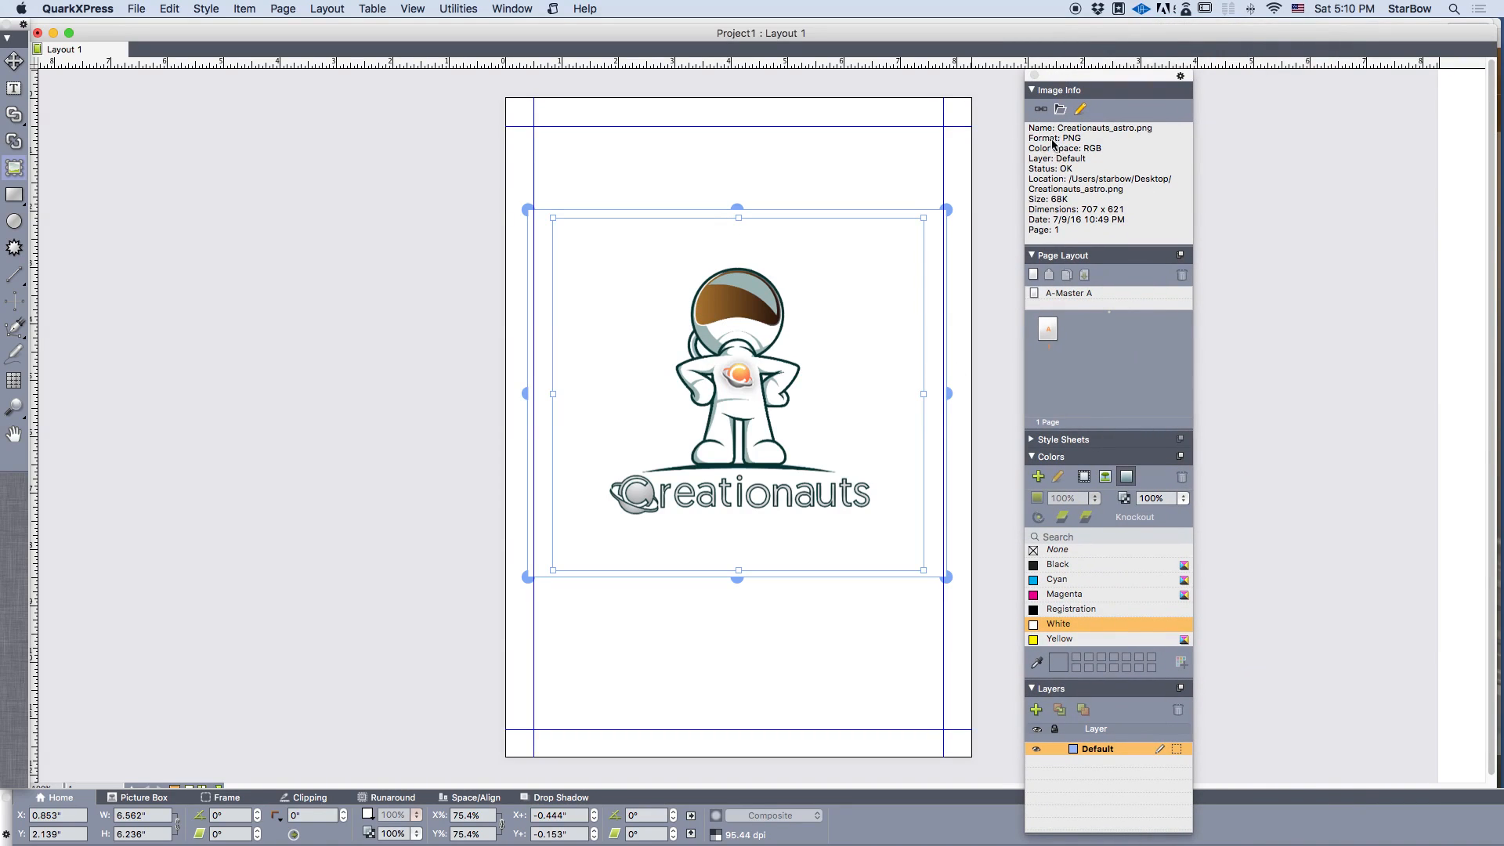
mouse_move(1041, 150)
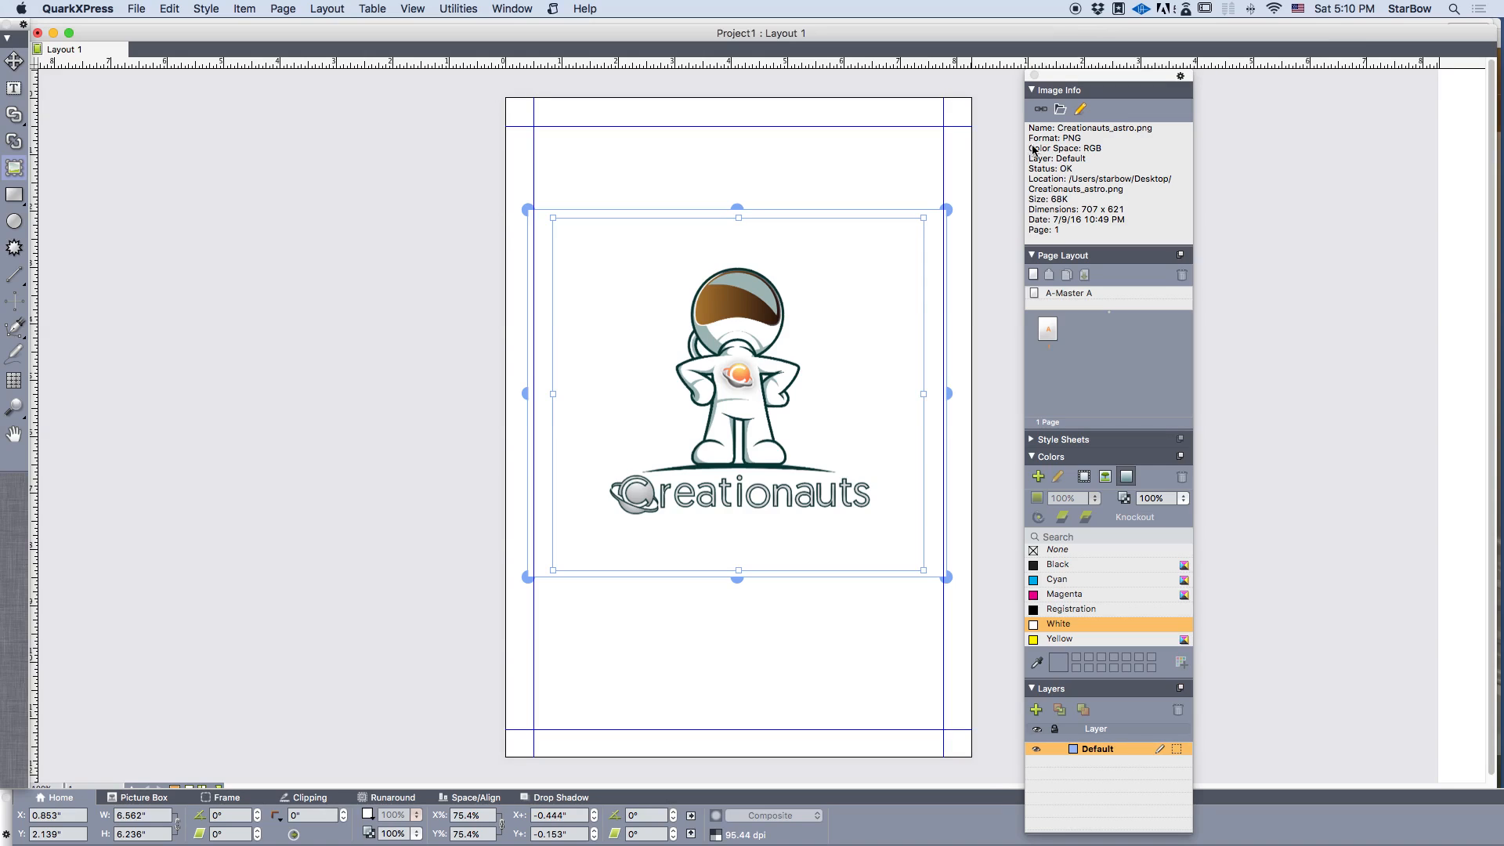
mouse_move(1043, 178)
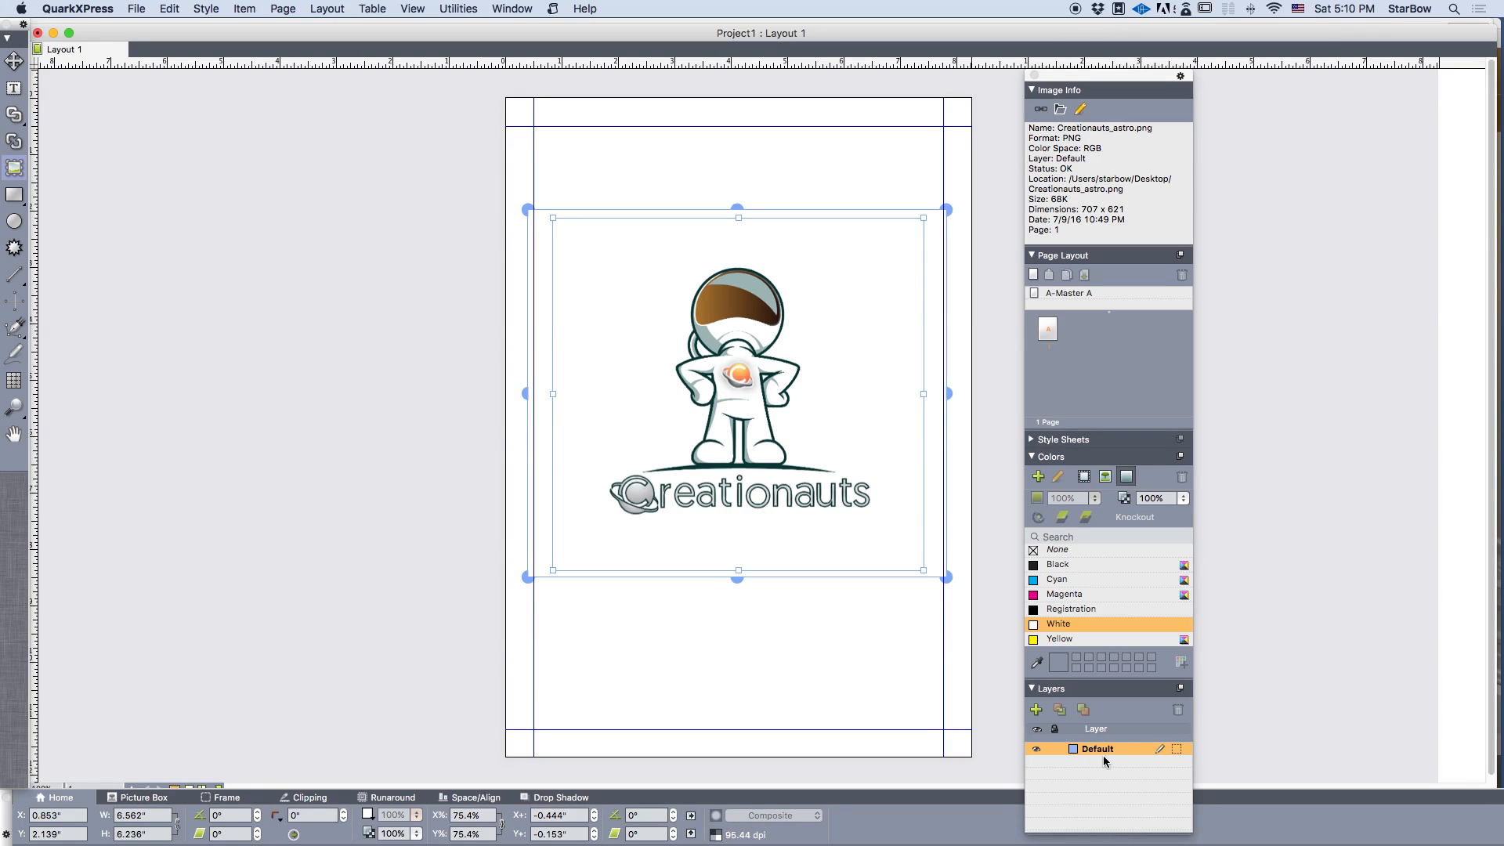
Add a new layer and rename it 'image layer'
left_click(1035, 710)
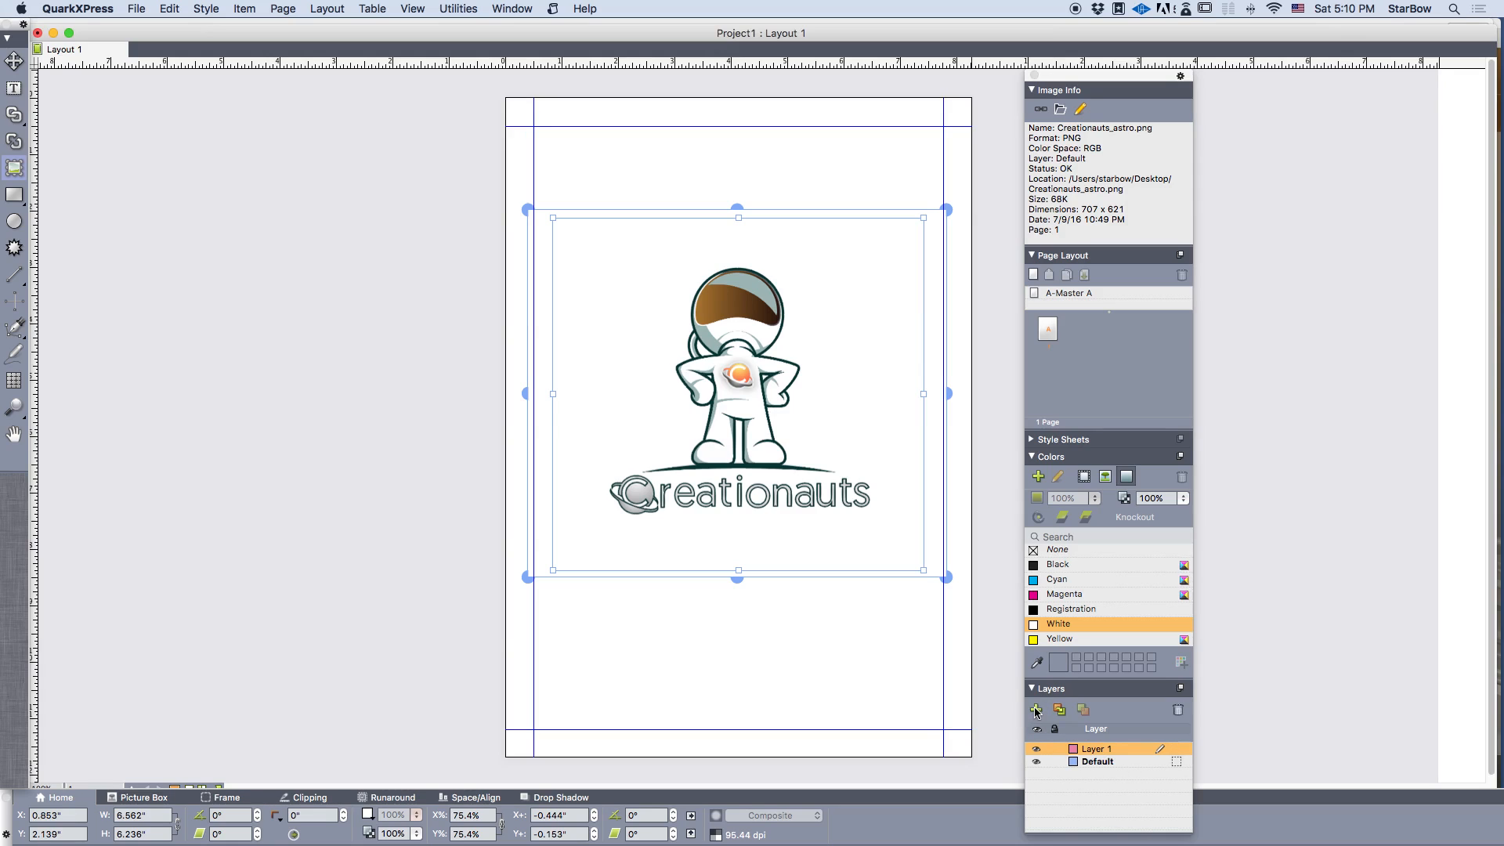
double_click(1095, 749)
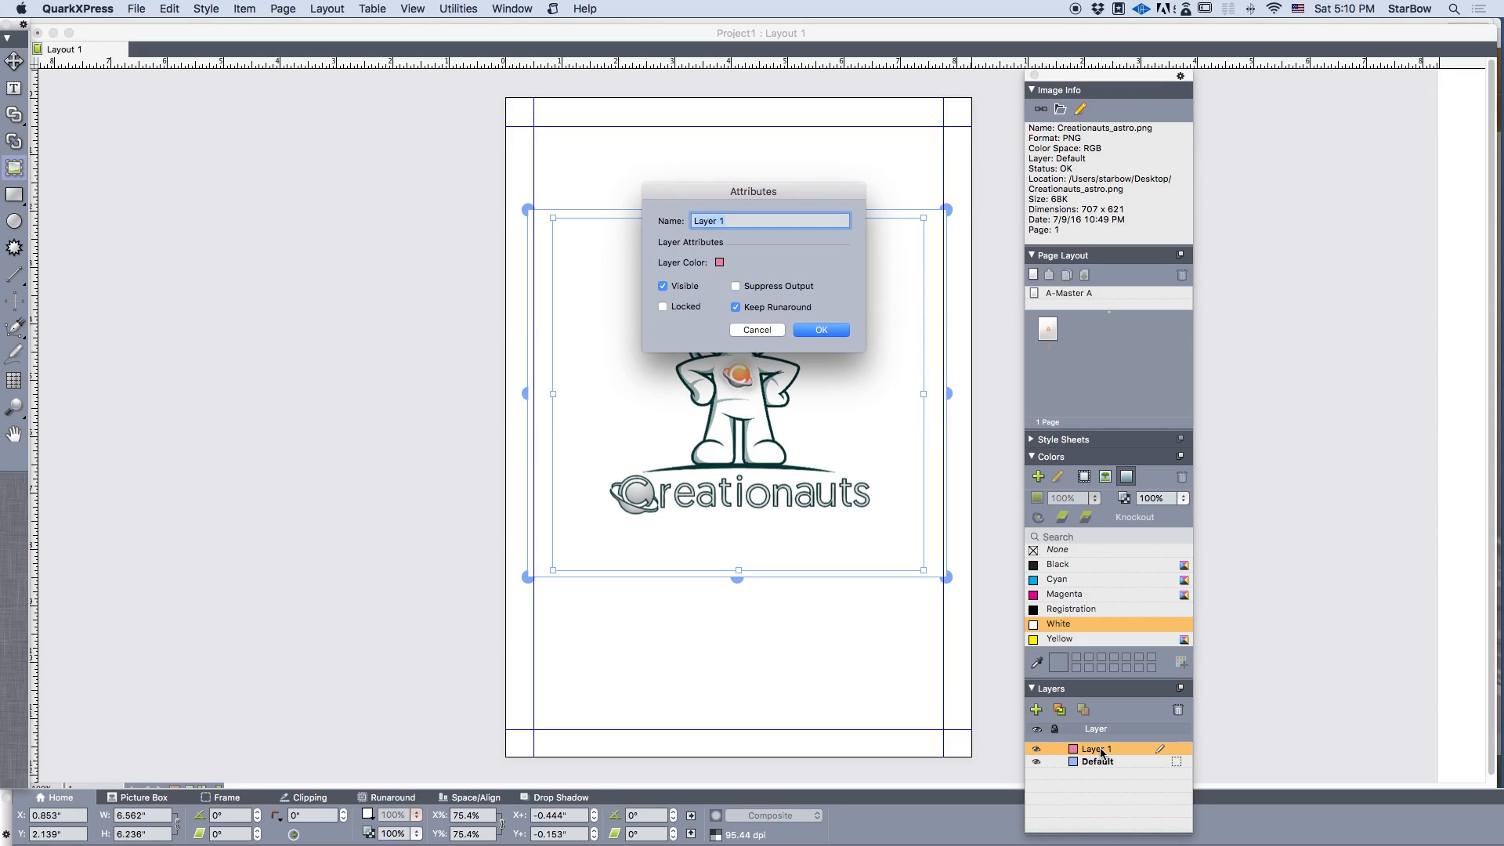
type("image layer")
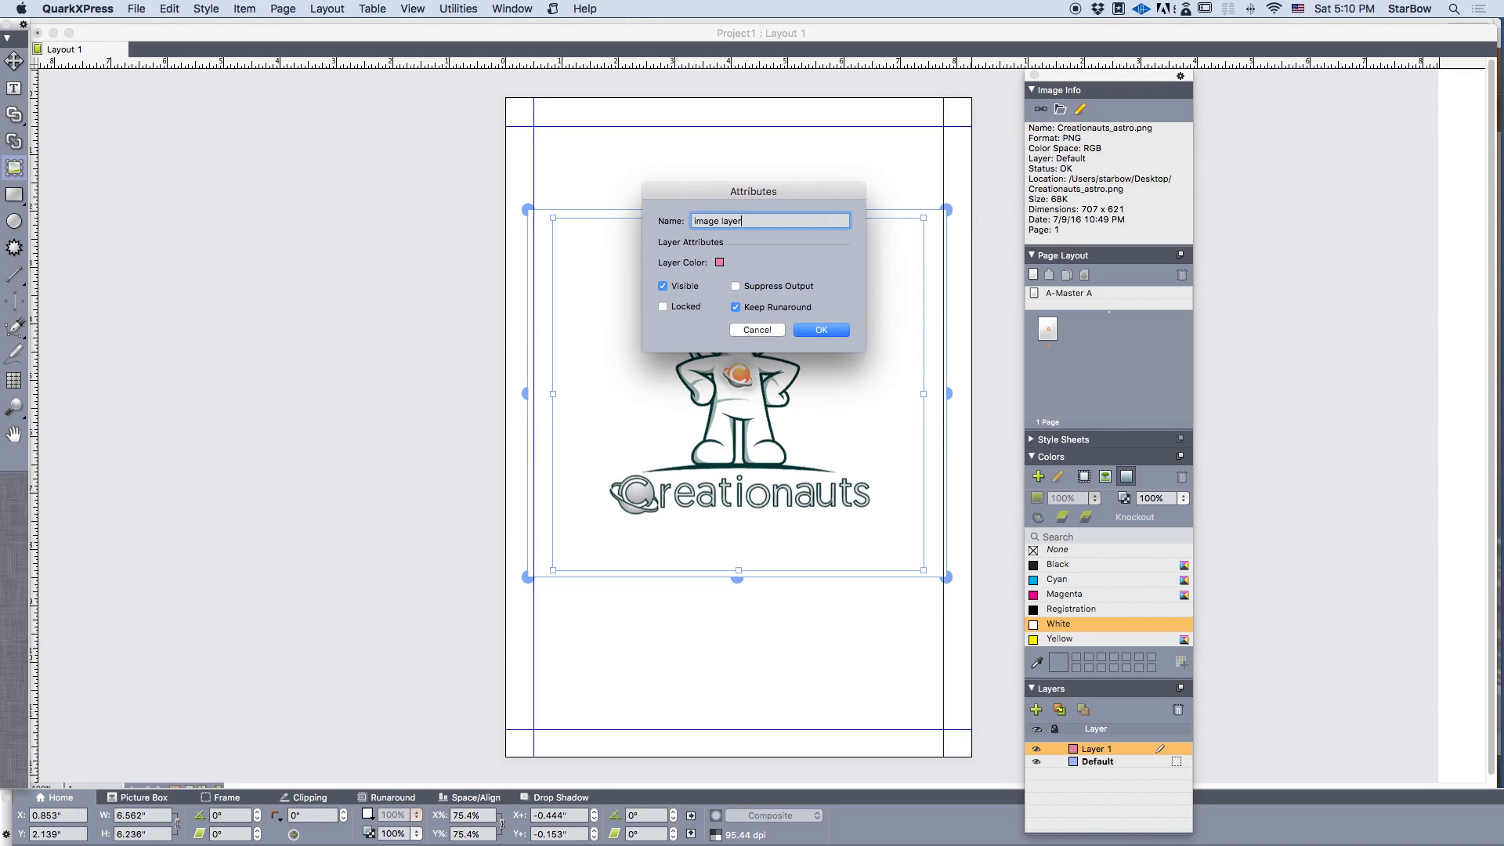
left_click(817, 330)
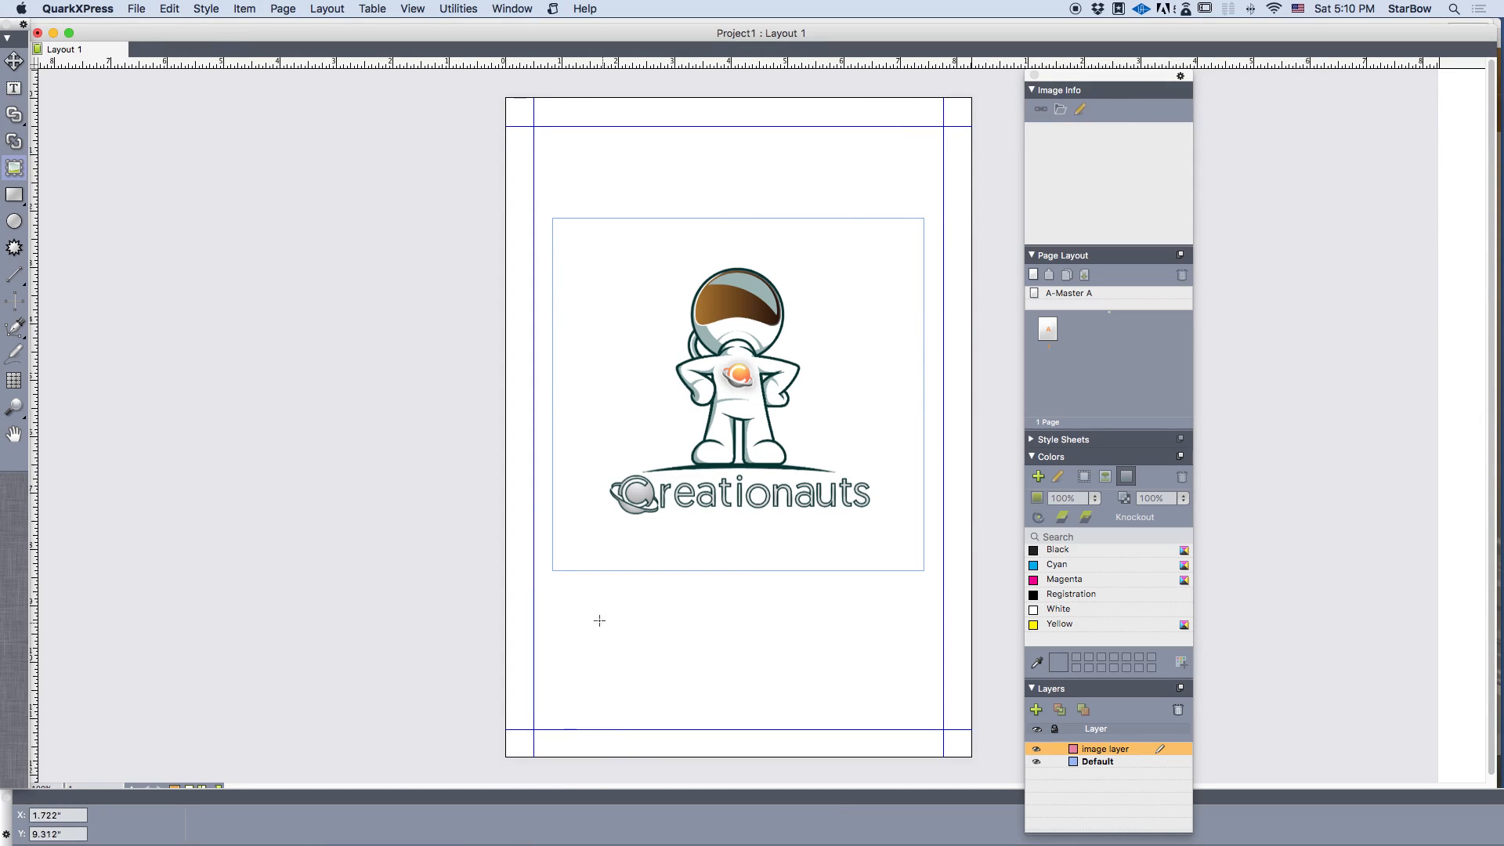
Import Creationauts_astro.png into the small picture box on the new layer
left_click(135, 8)
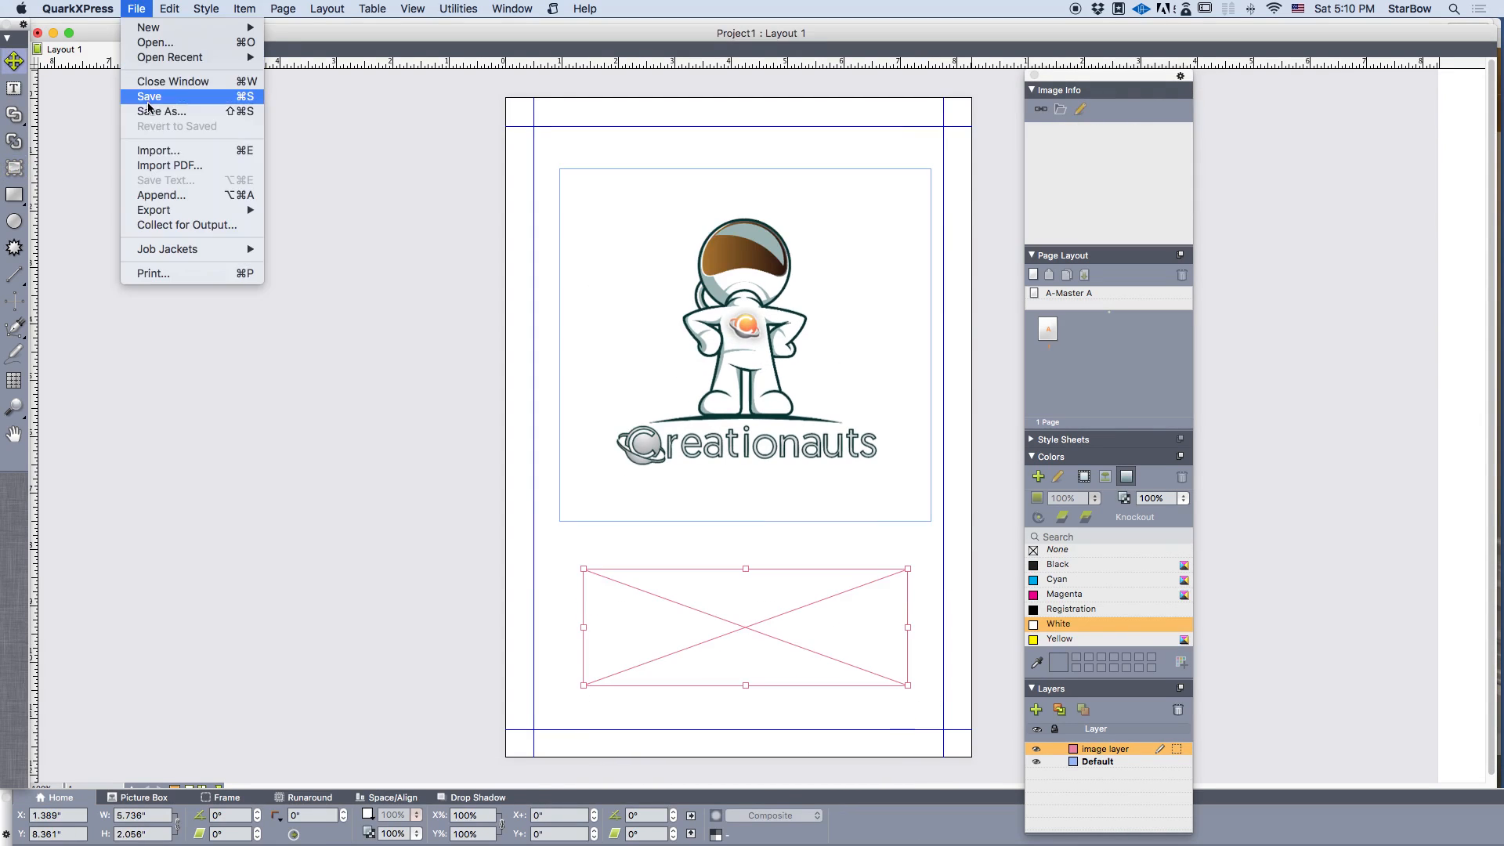
left_click(159, 151)
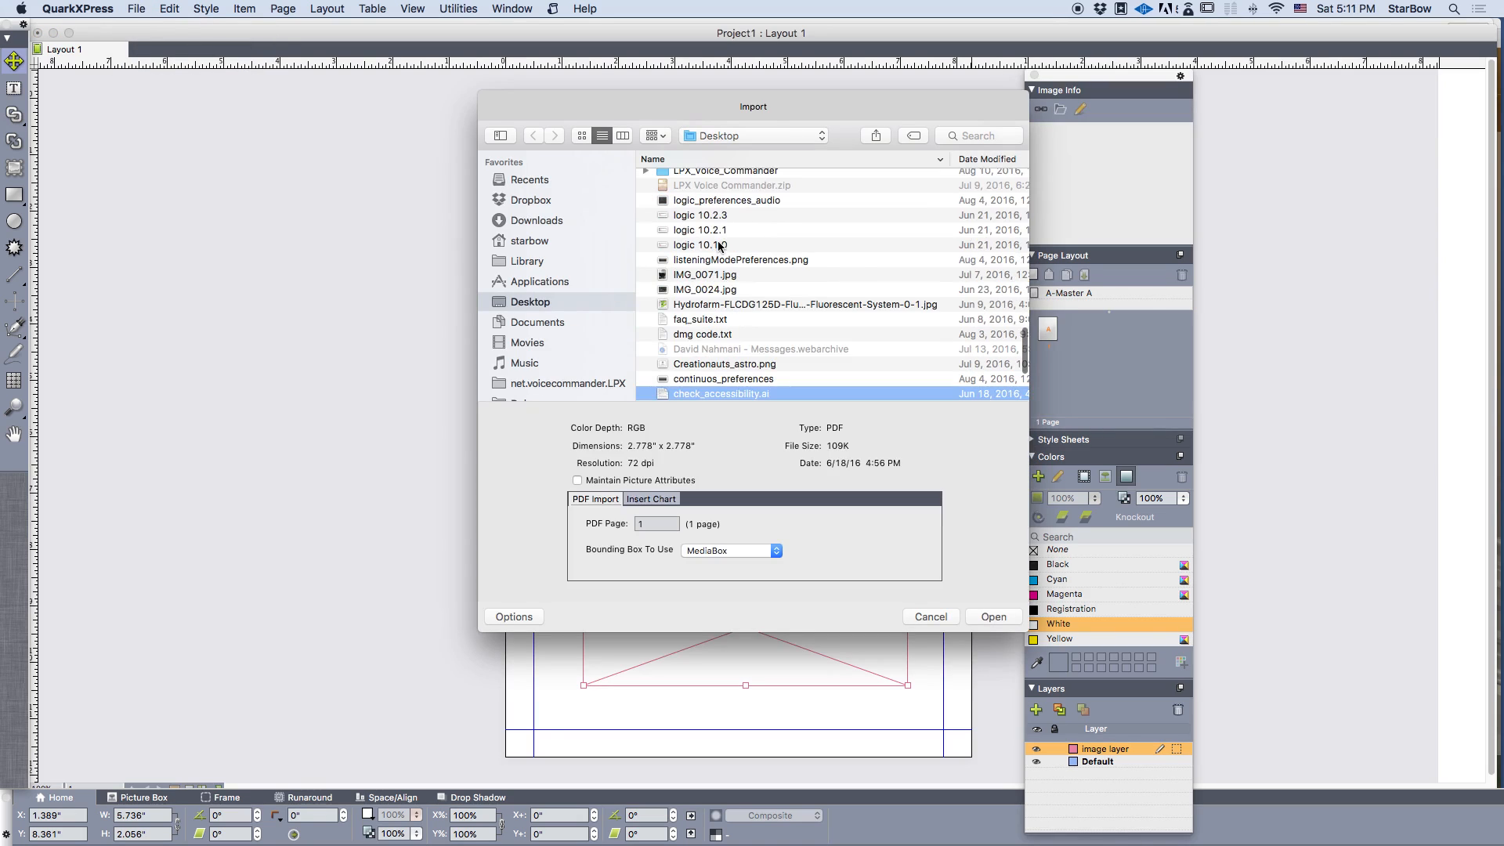
left_click(726, 290)
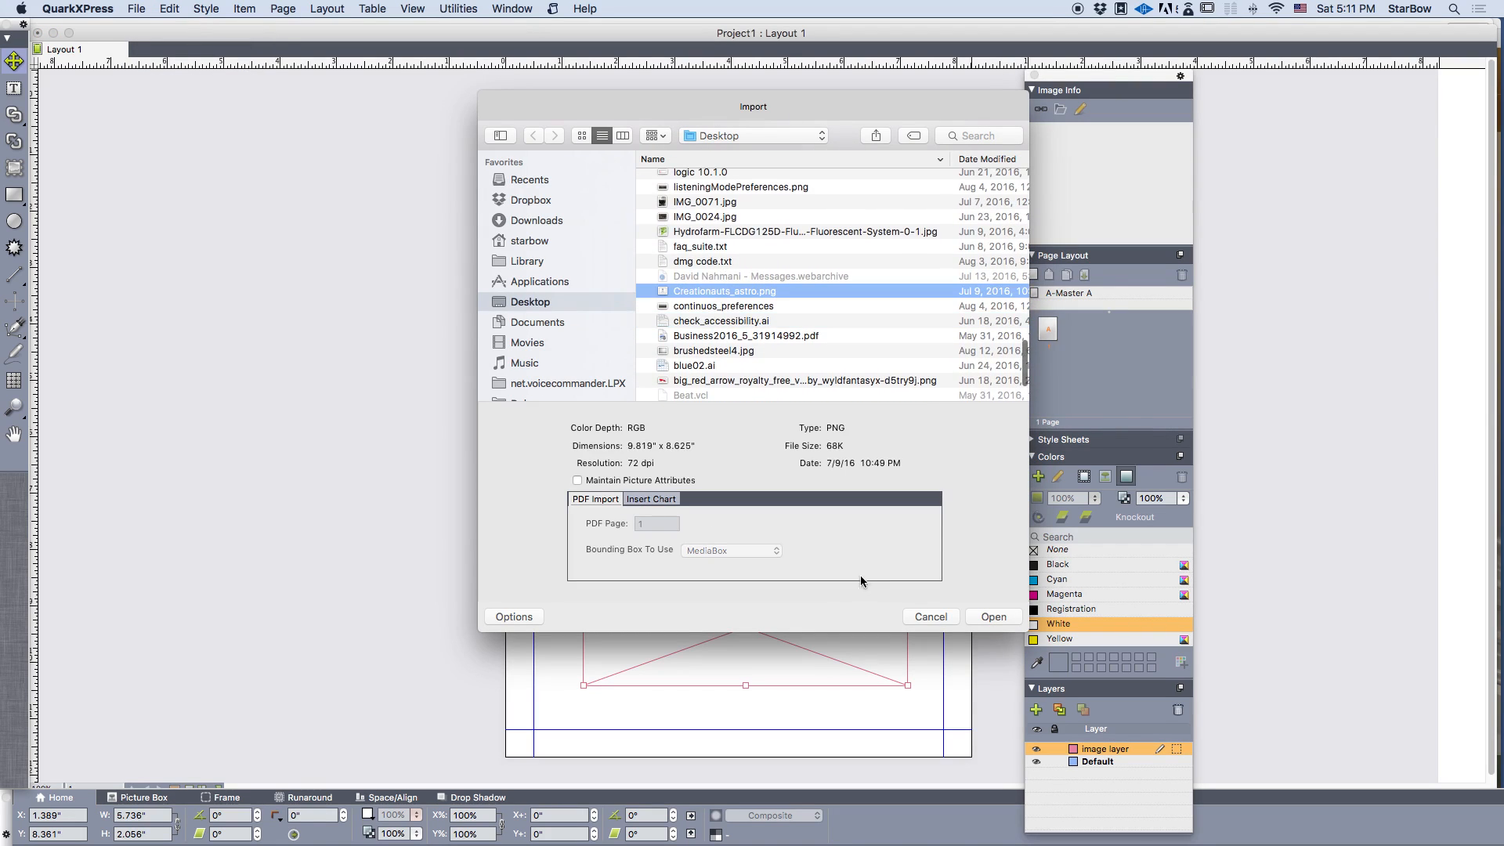
left_click(992, 615)
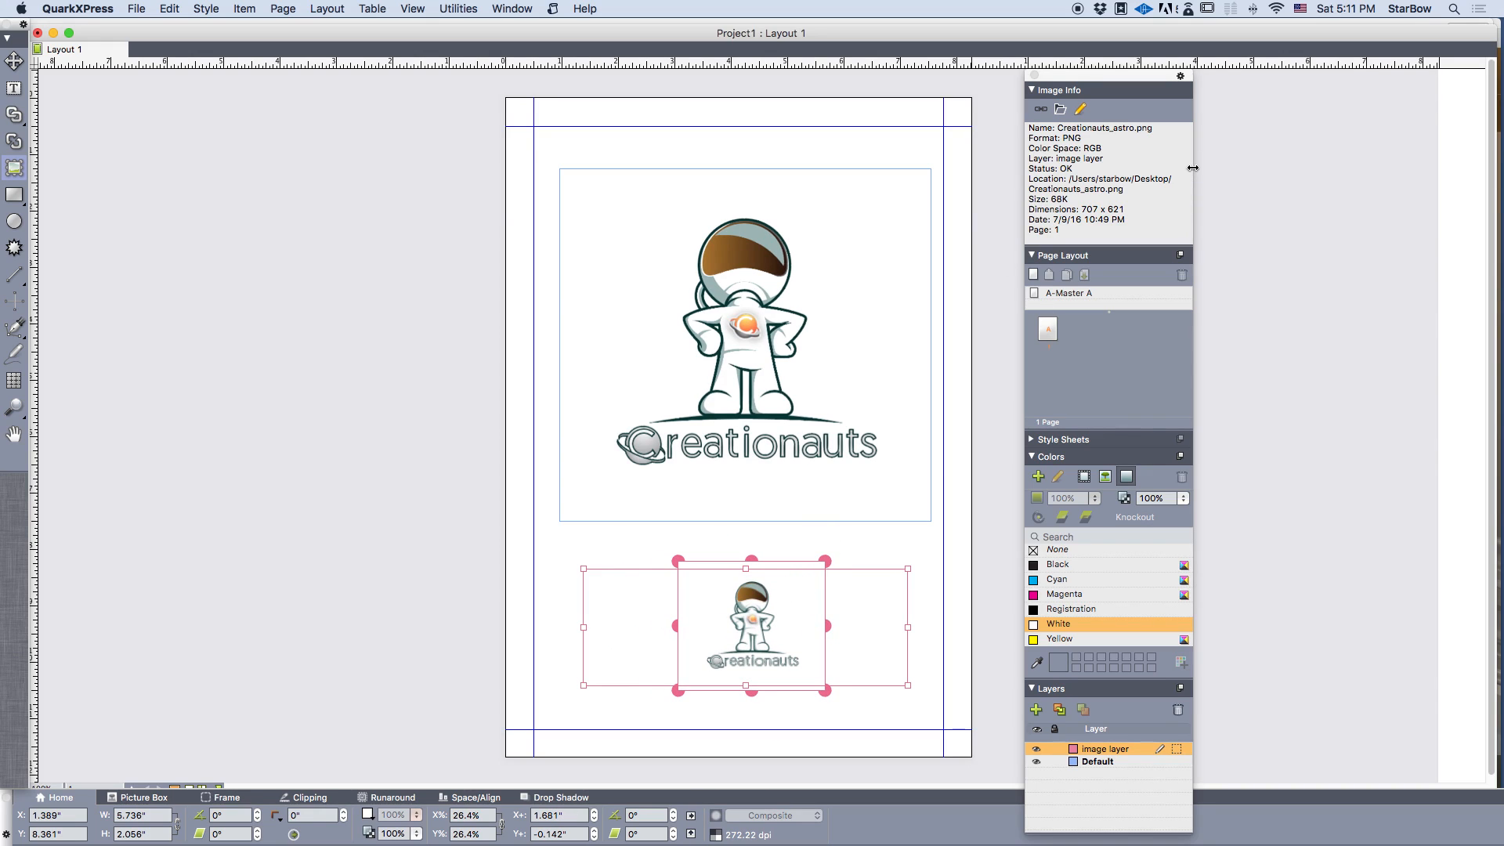
mouse_move(1051, 165)
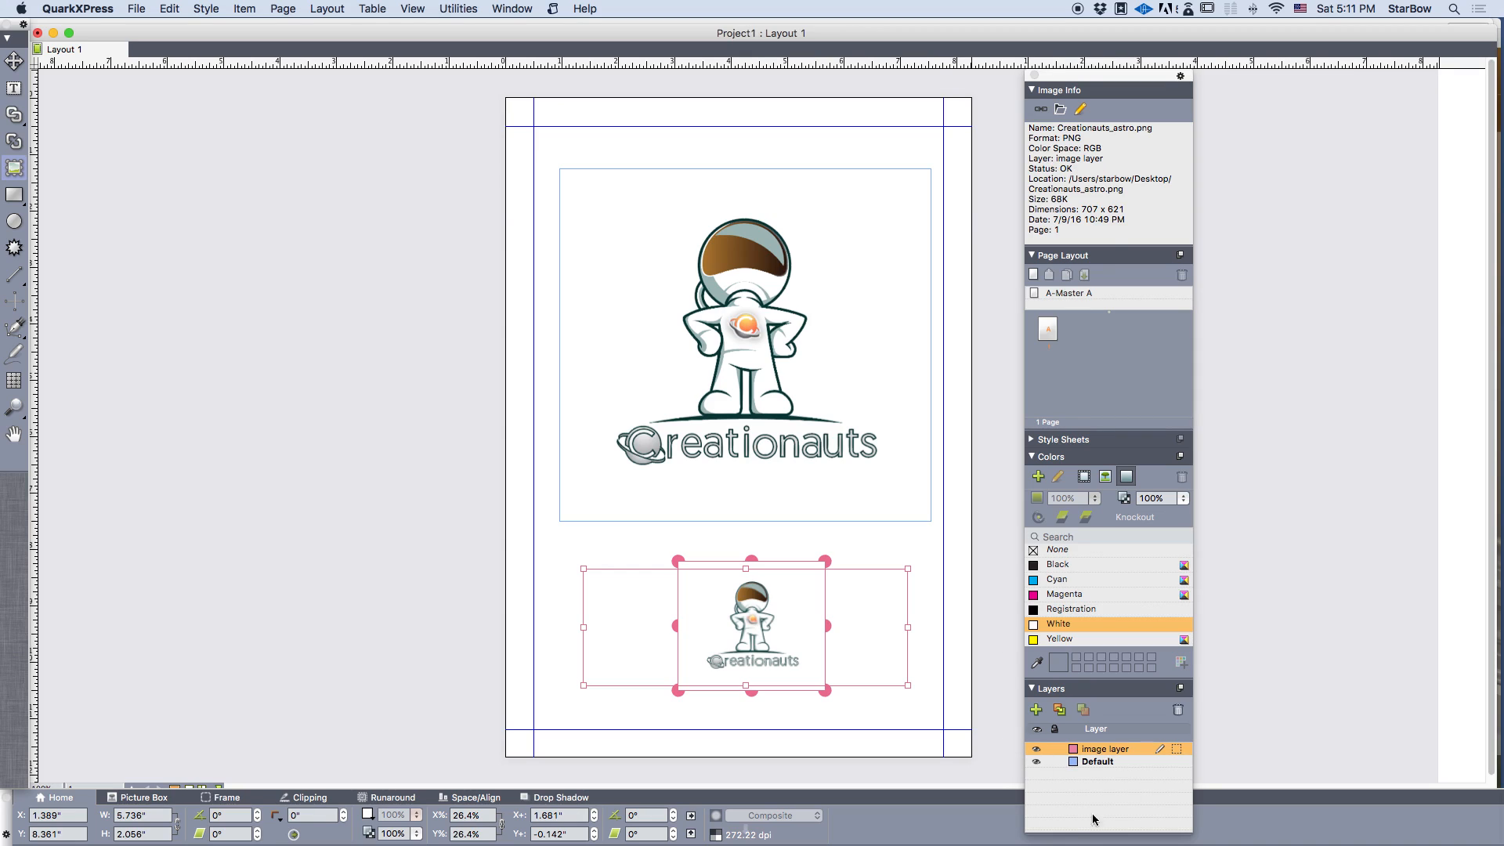
mouse_move(1068, 166)
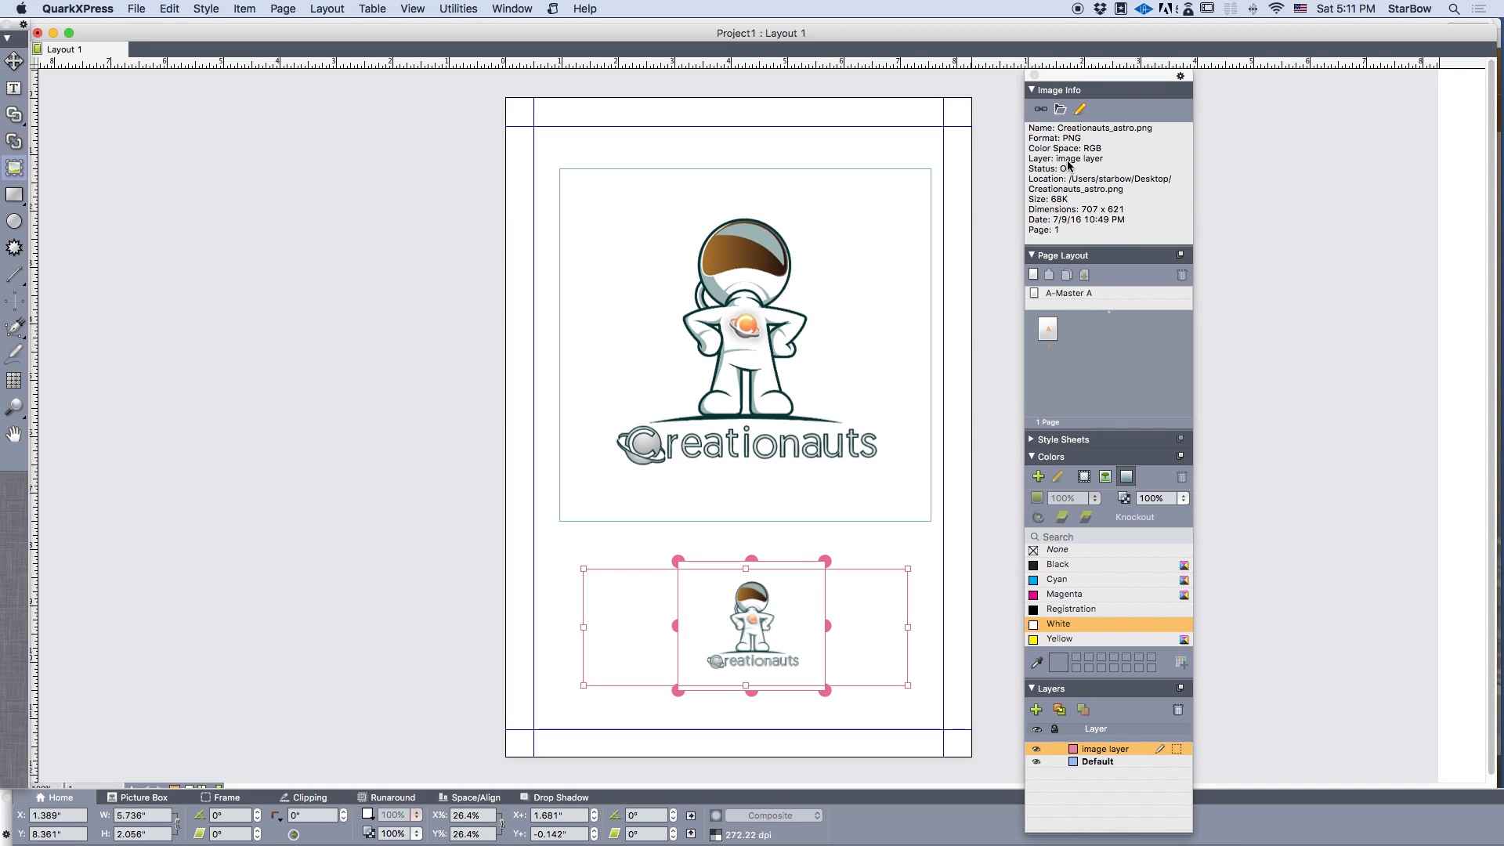
mouse_move(1063, 184)
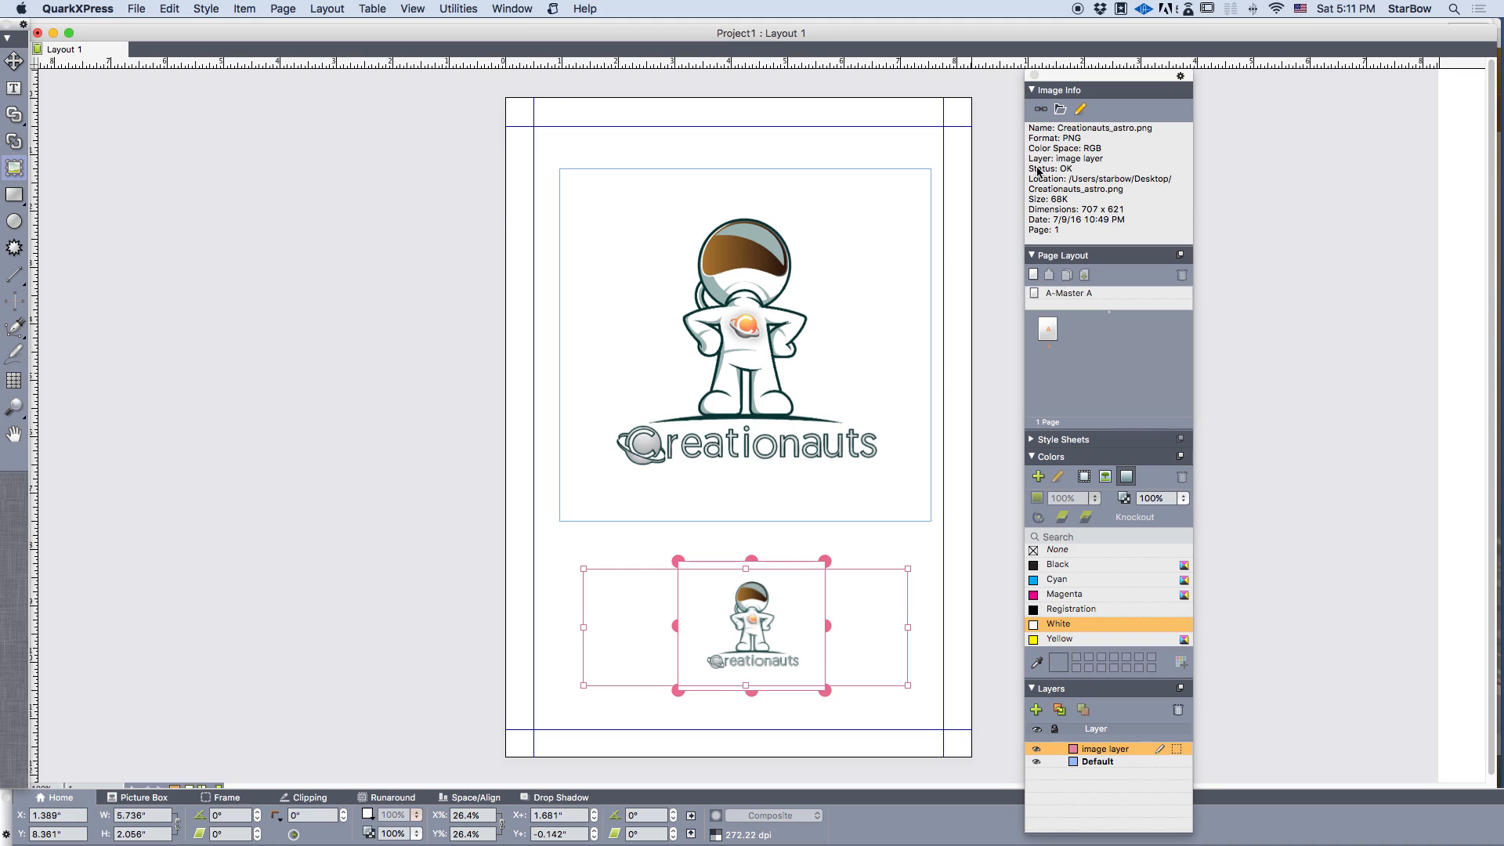
left_click(1097, 761)
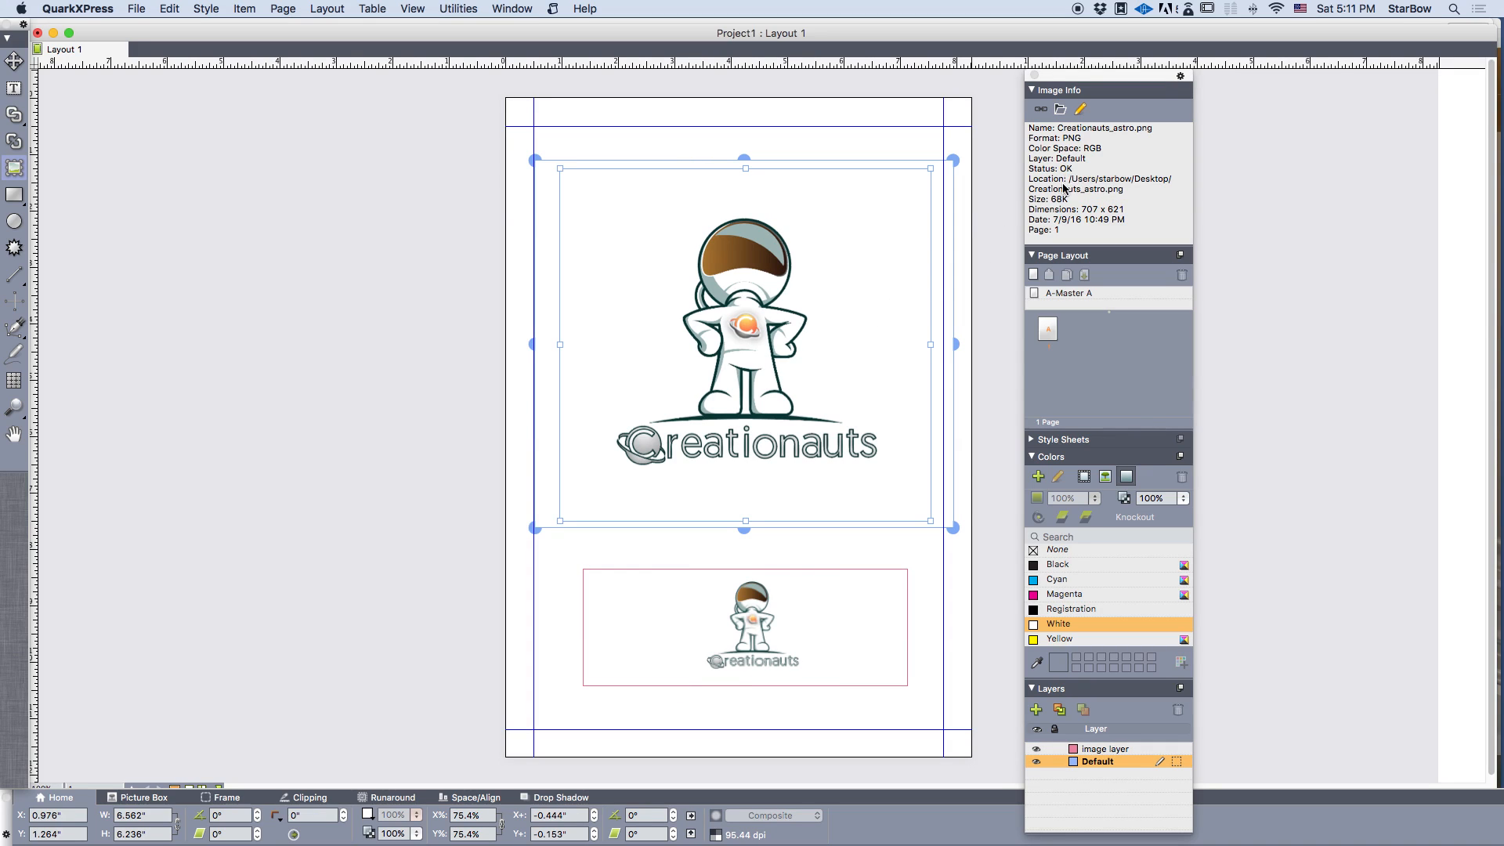
mouse_move(1086, 210)
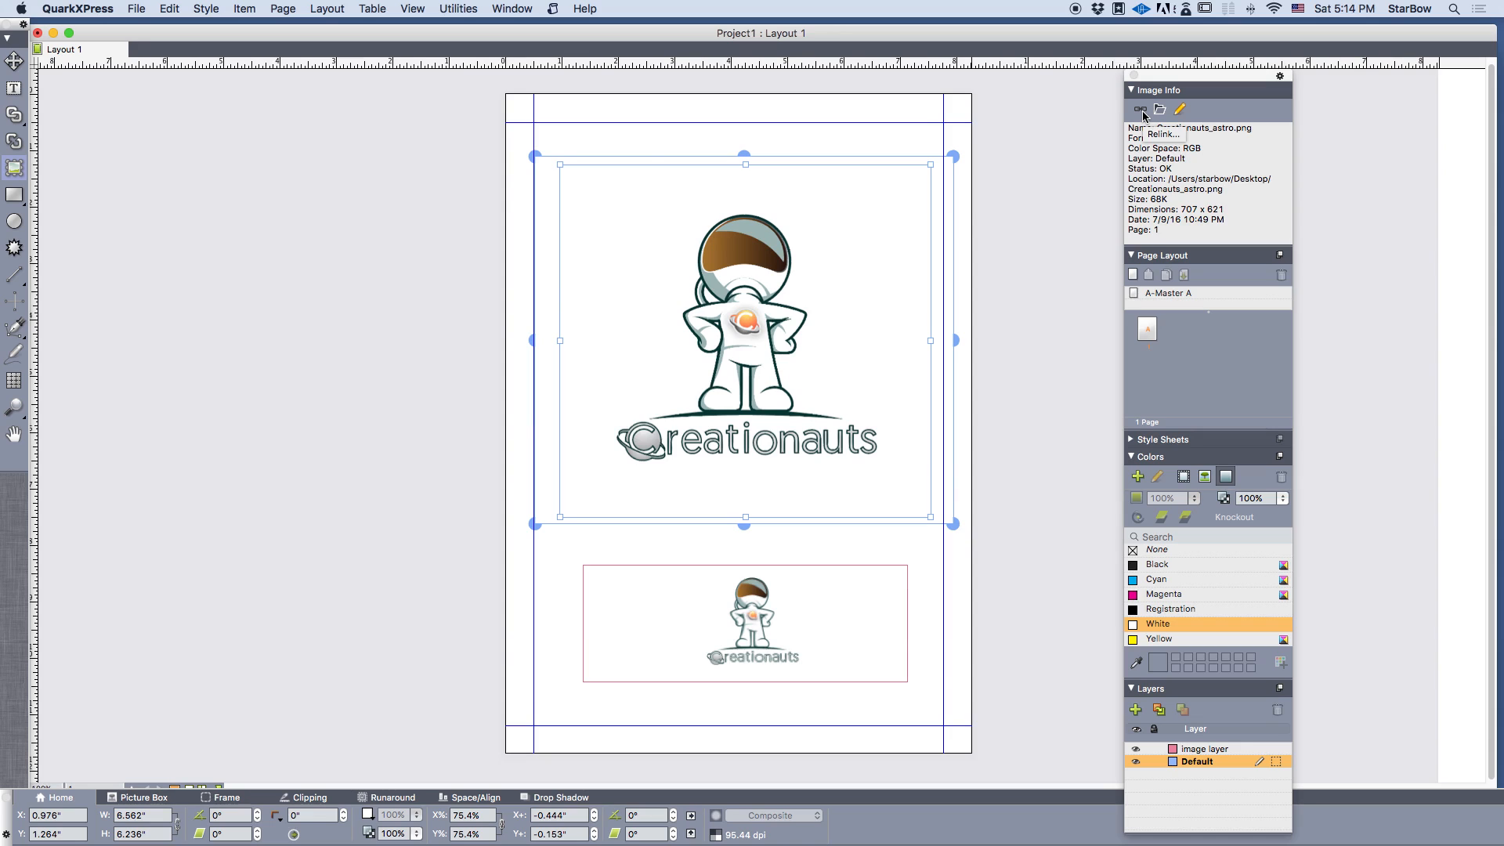
Relink the large picture box to brushedsteel4.jpg, then deselect it
left_click(1140, 108)
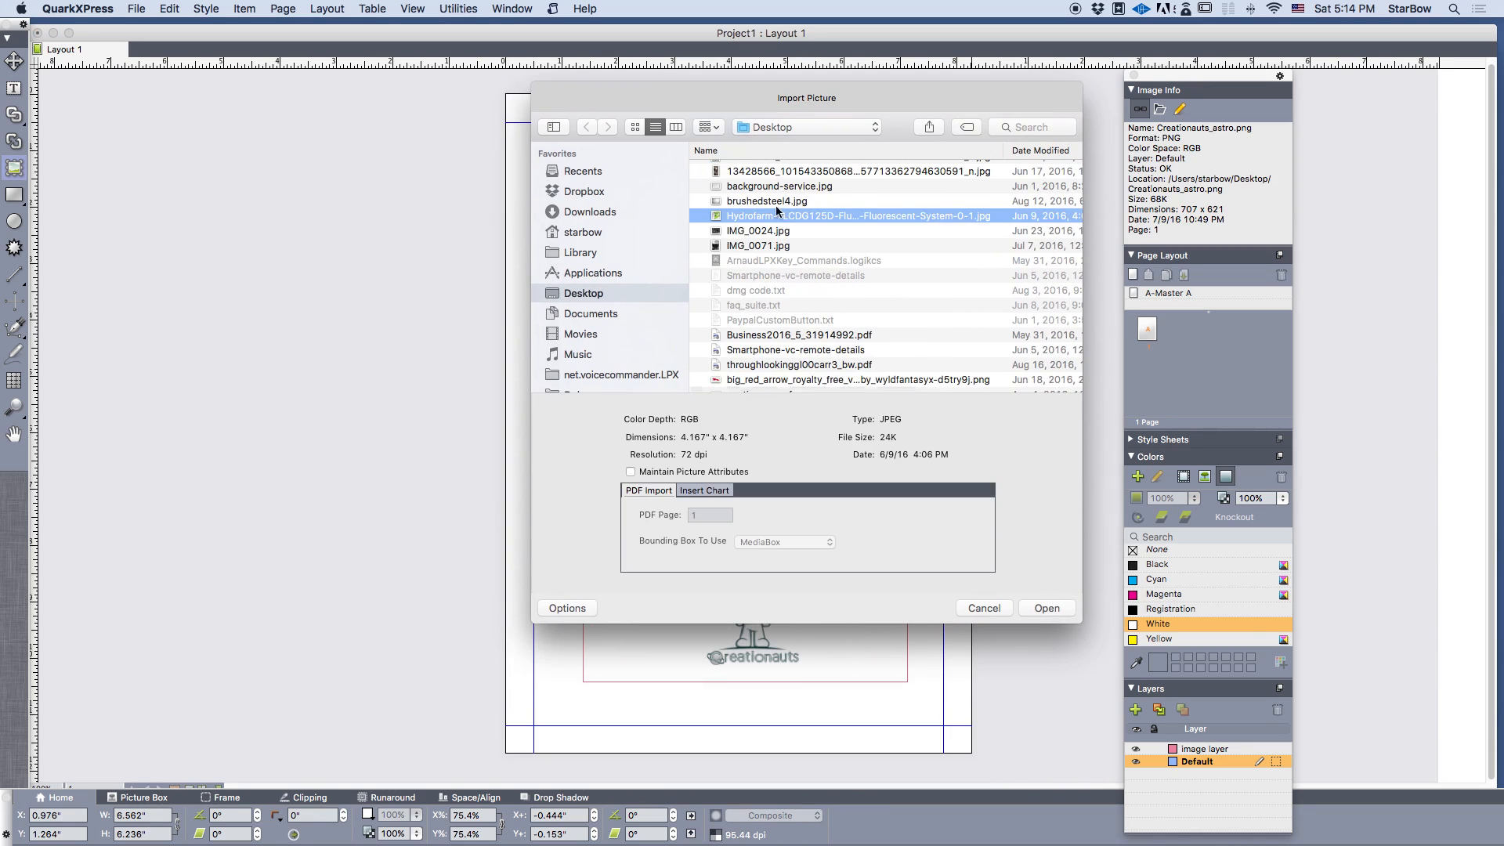
left_click(1045, 607)
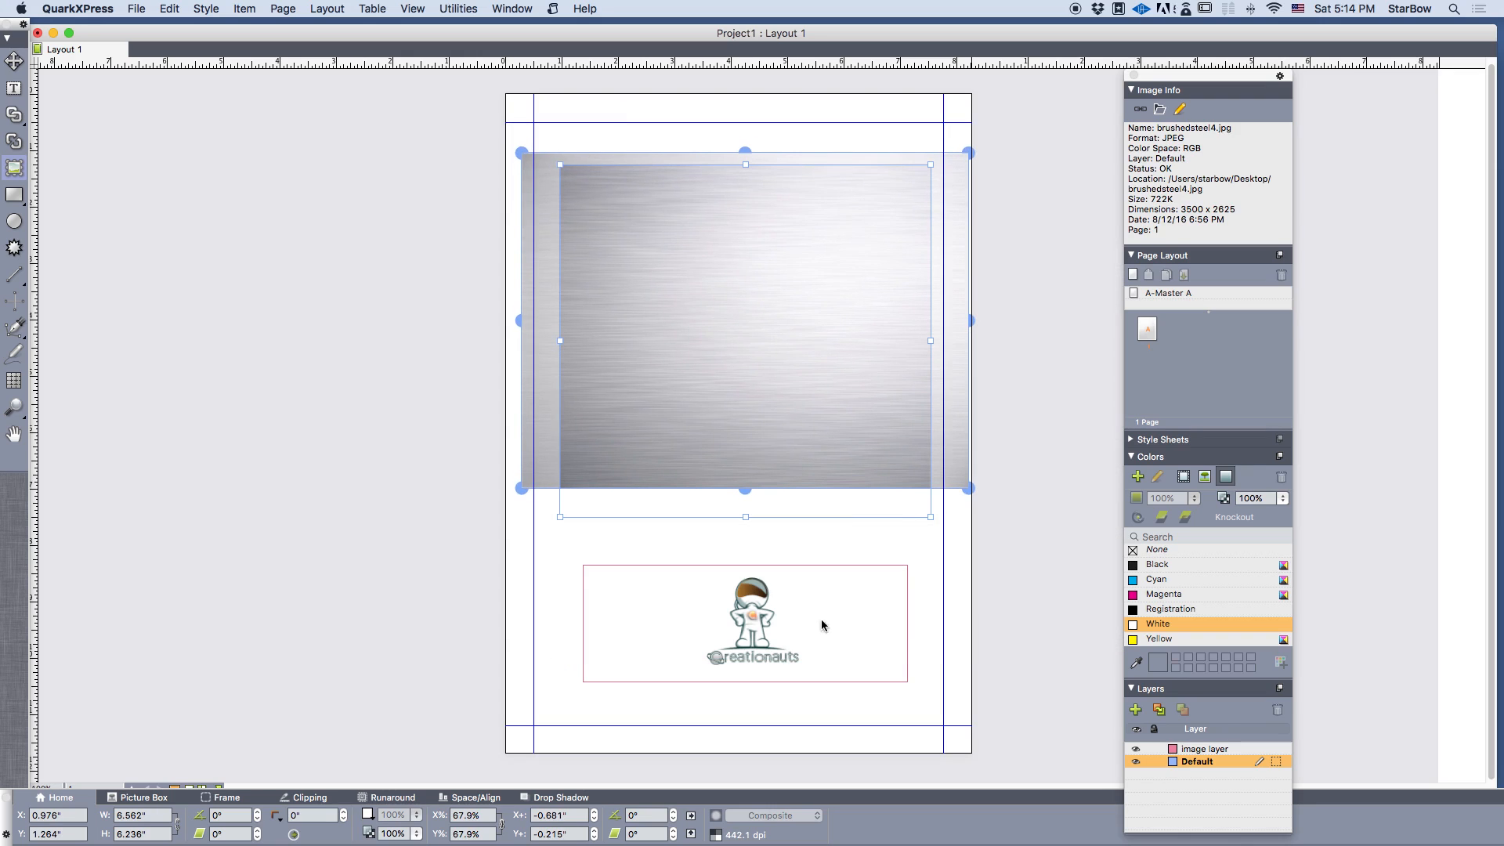
right_click(948, 373)
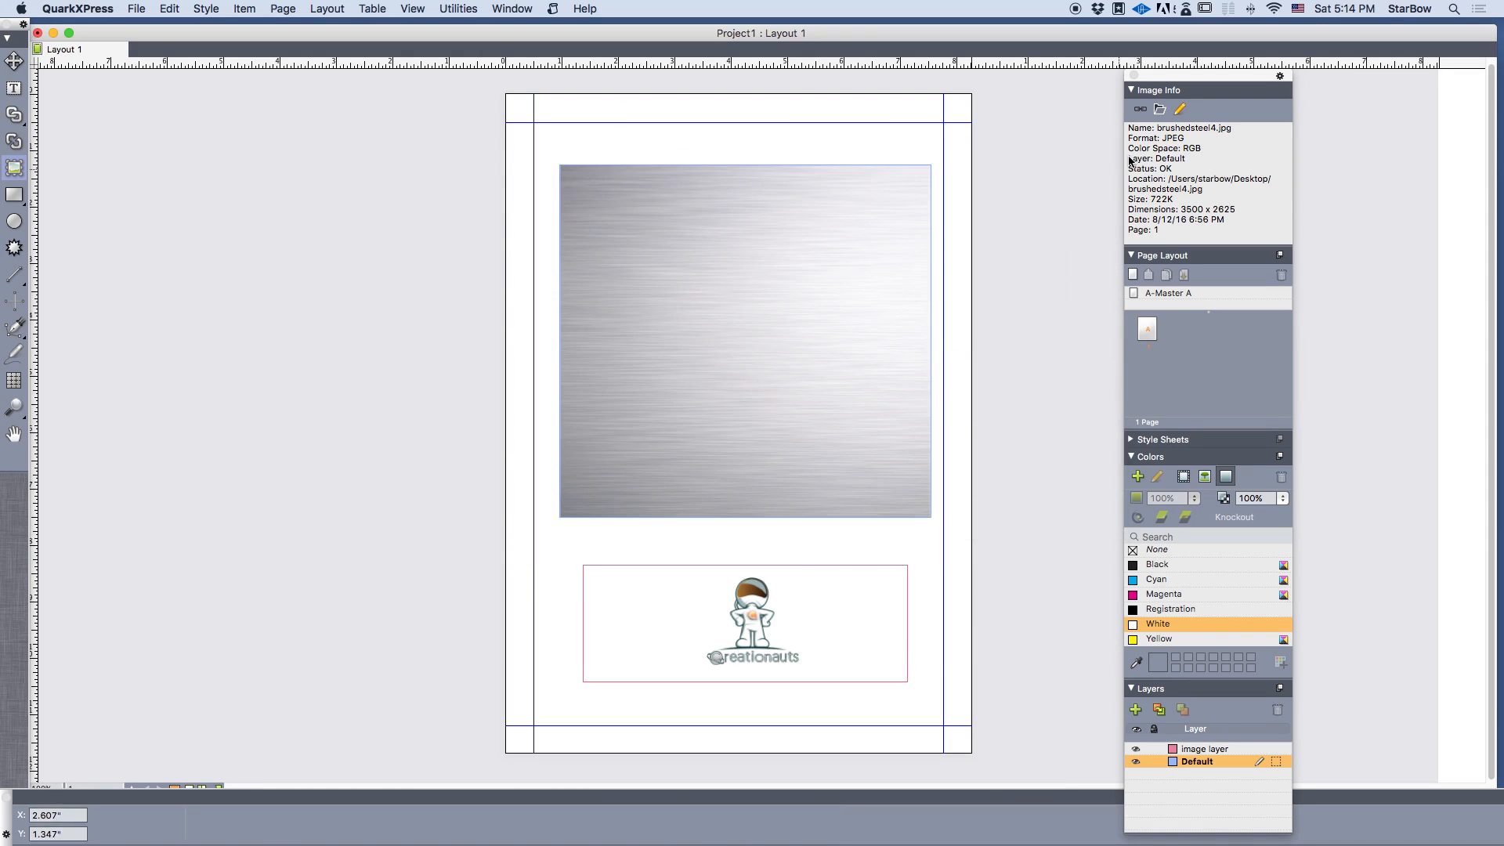
left_click(745, 342)
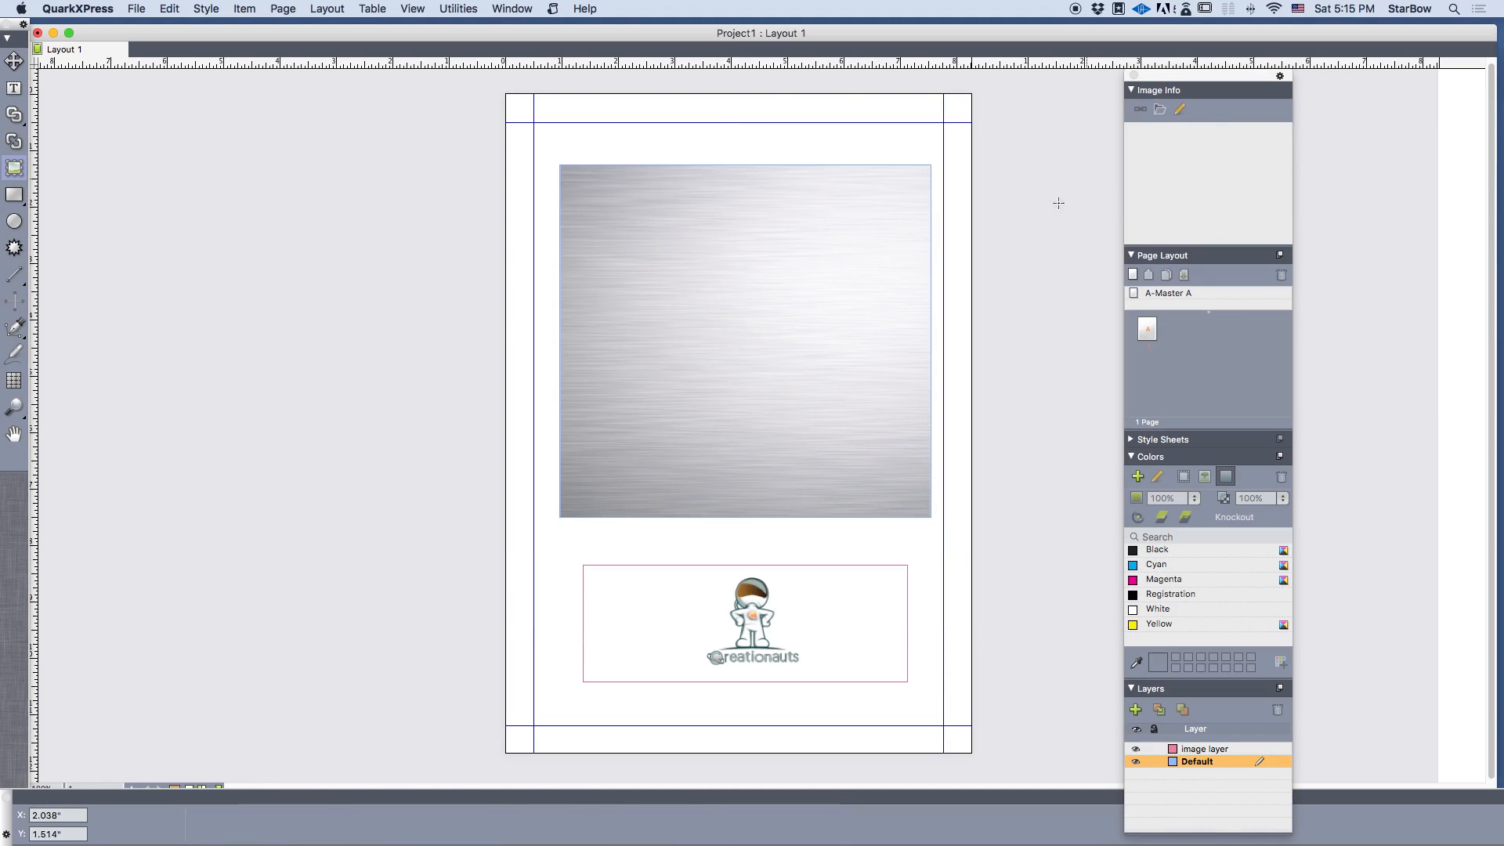
Deselect everything on the QuarkXPress layout page
left_click(745, 341)
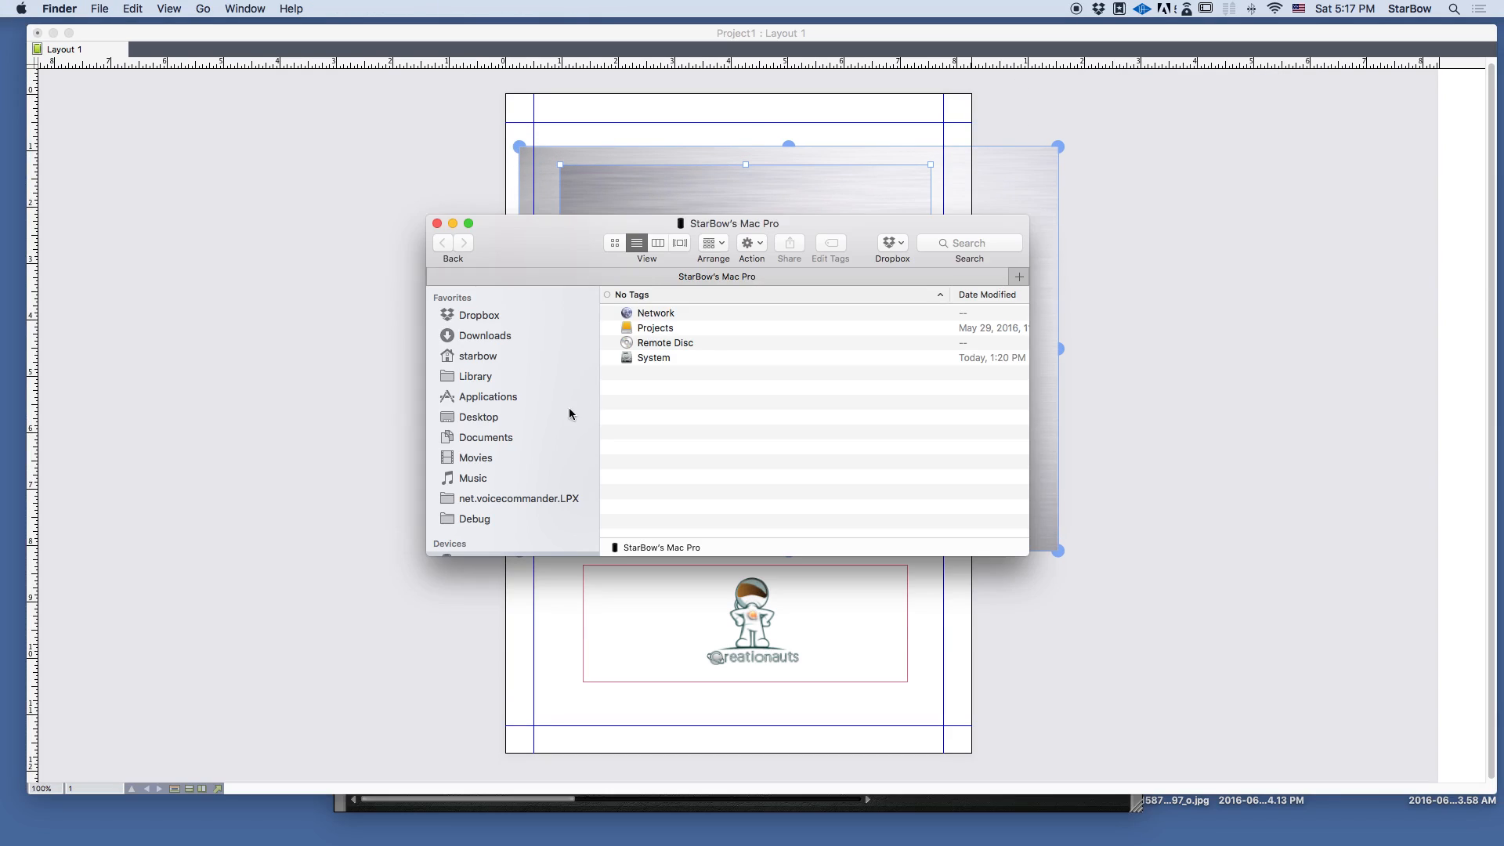
Browse the Desktop folder's file list in the Finder window
left_click(479, 416)
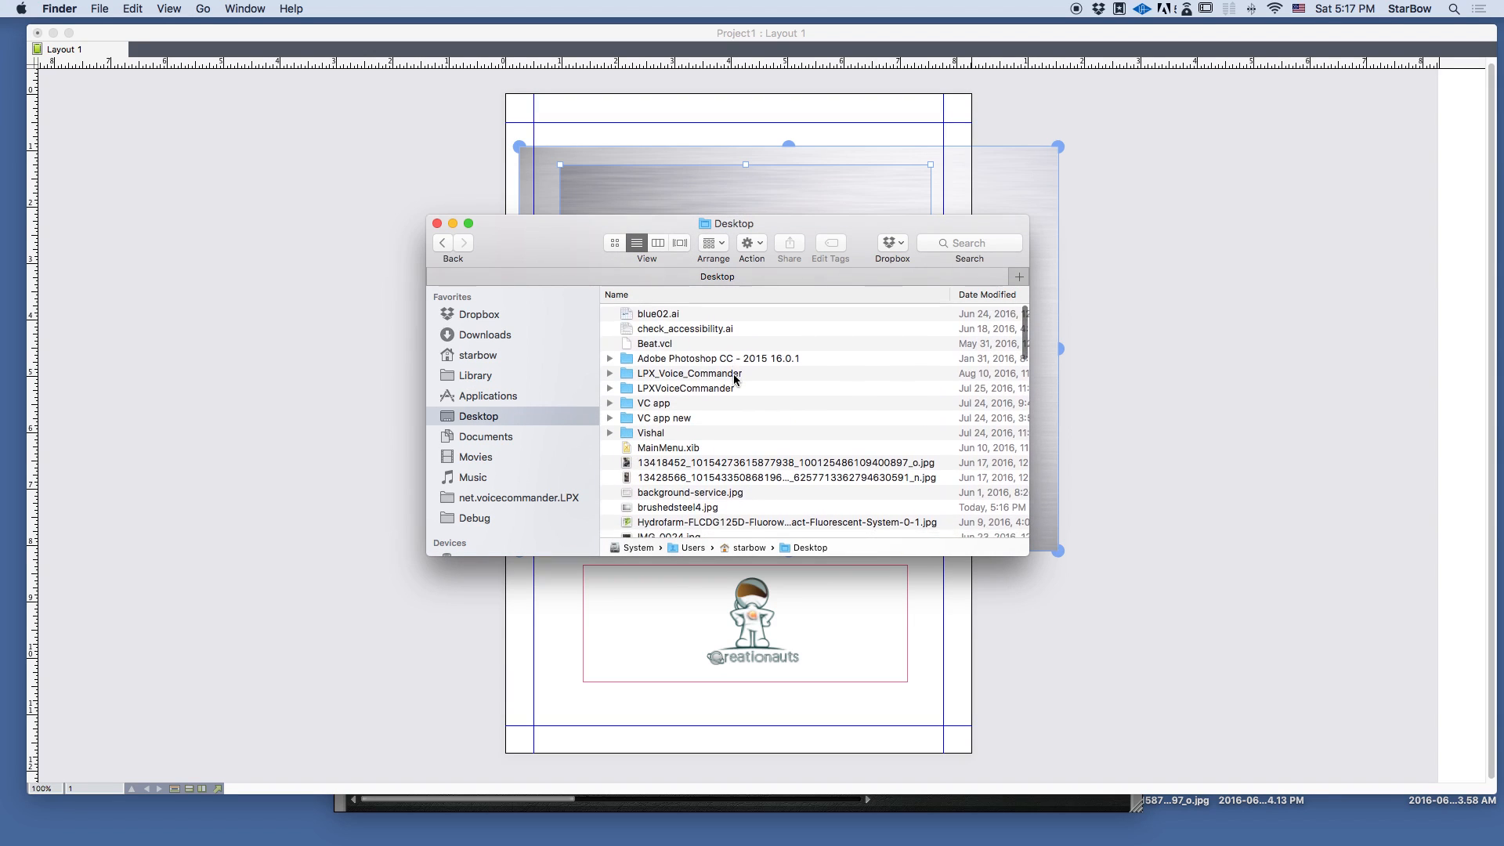
scroll("down", 3)
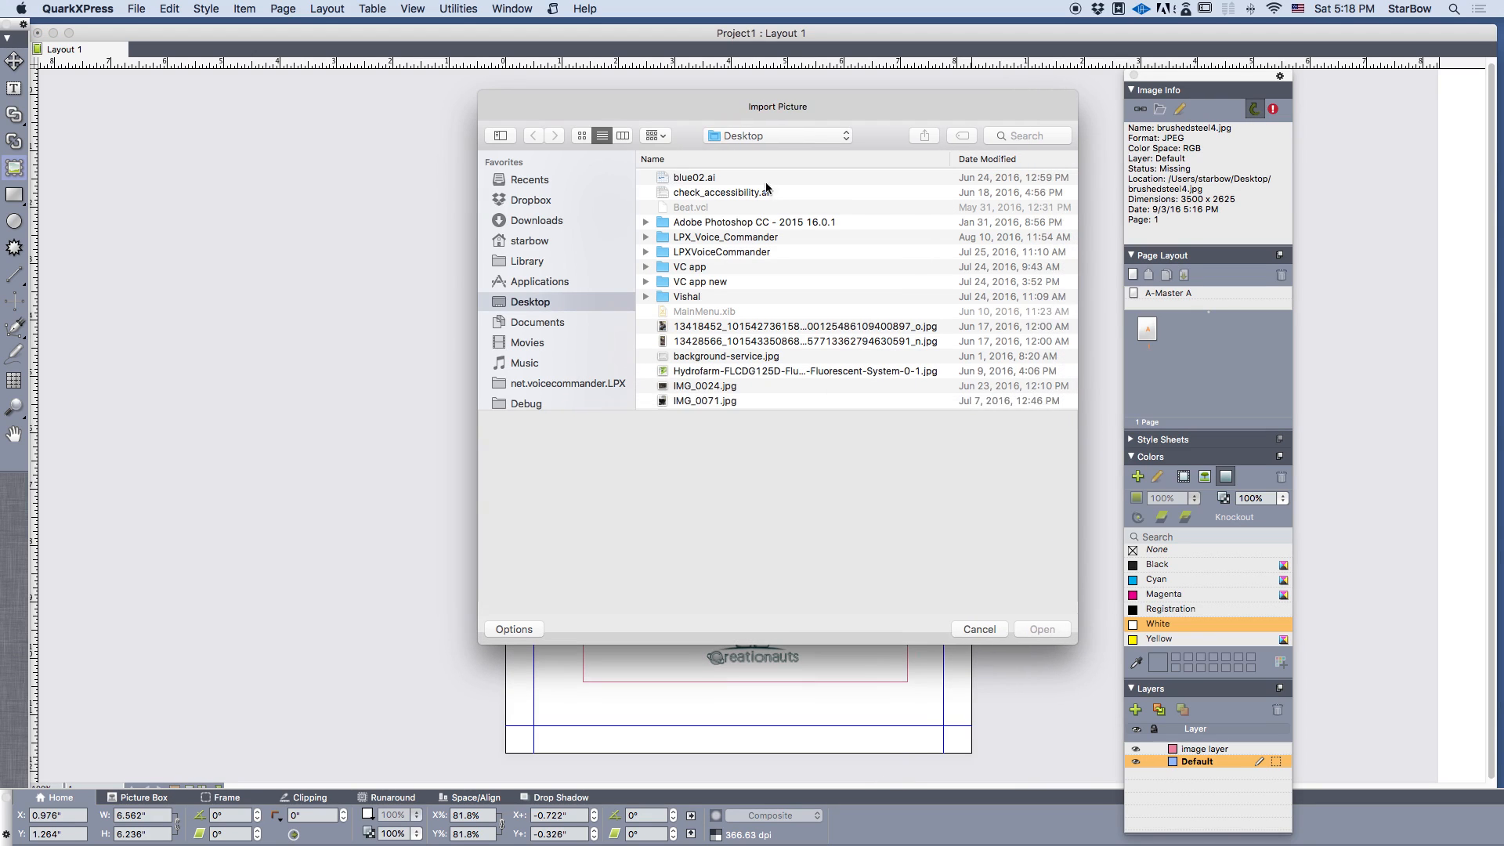
mouse_move(834, 262)
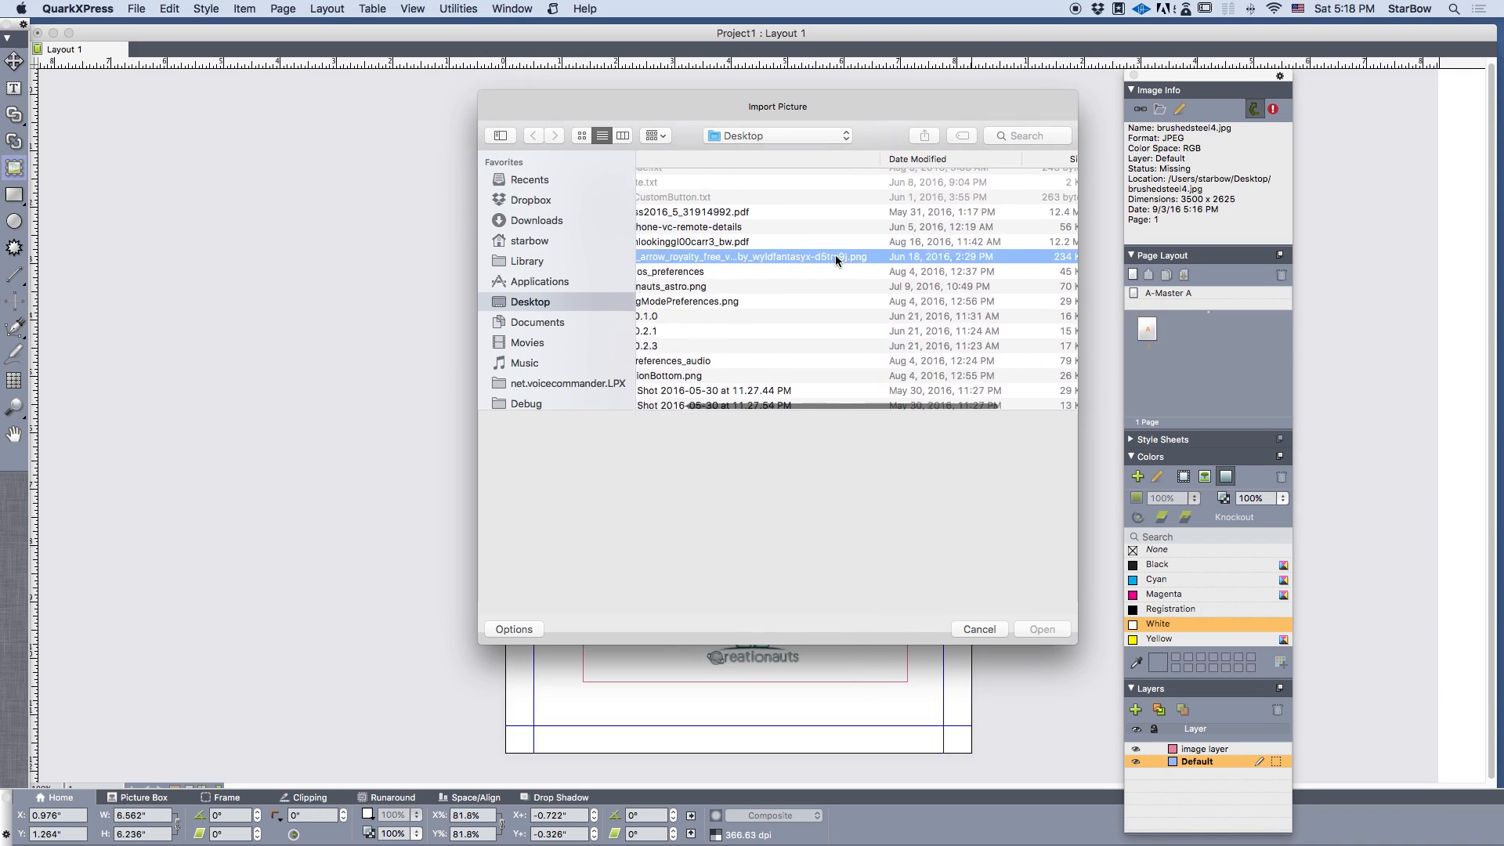
Relink the top box to the big_red_arrow_royalty_free_vector PNG
left_click(1041, 628)
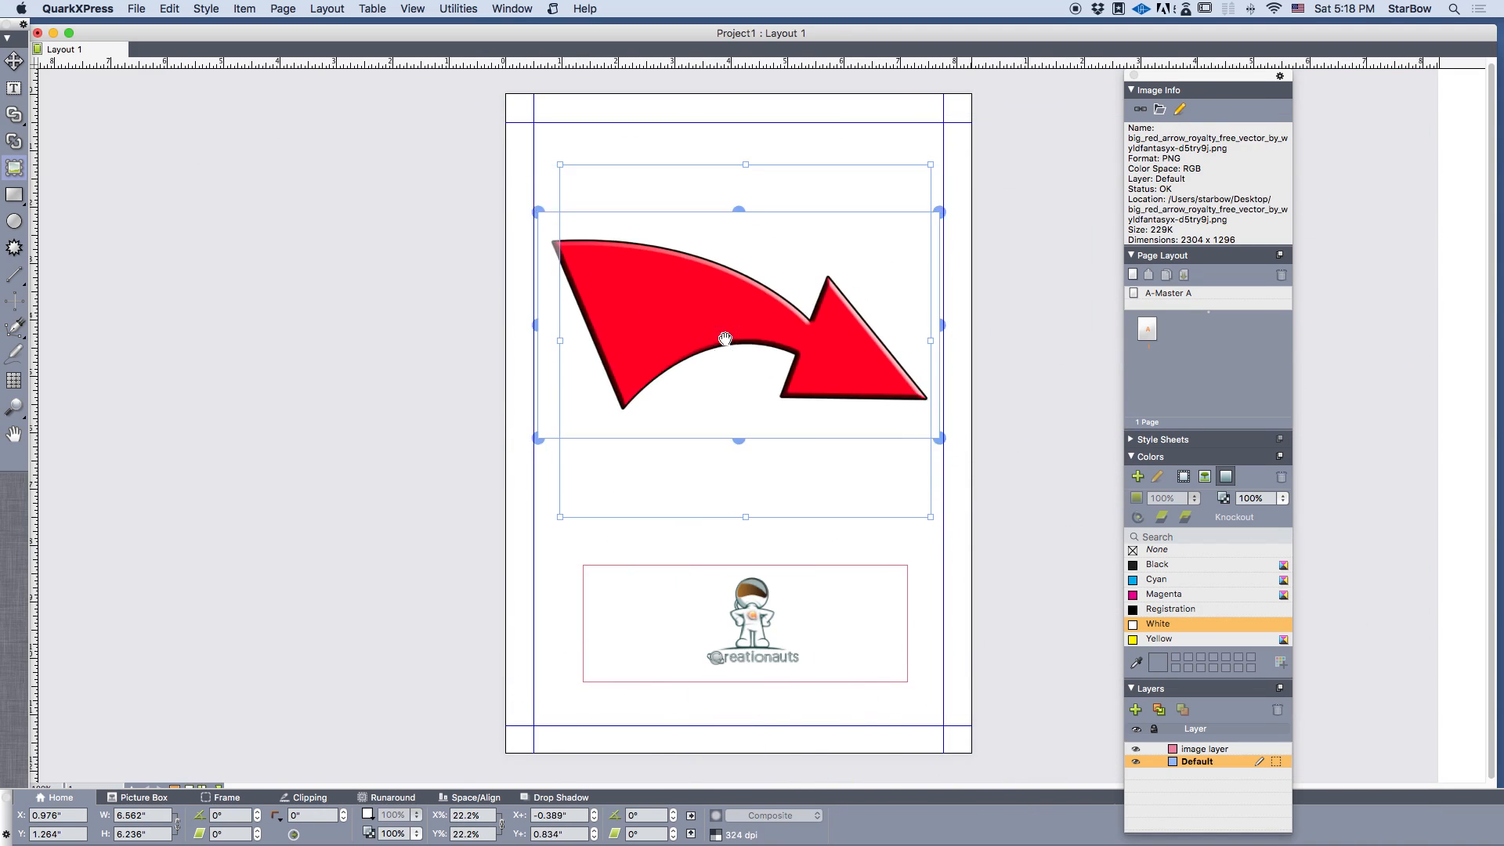